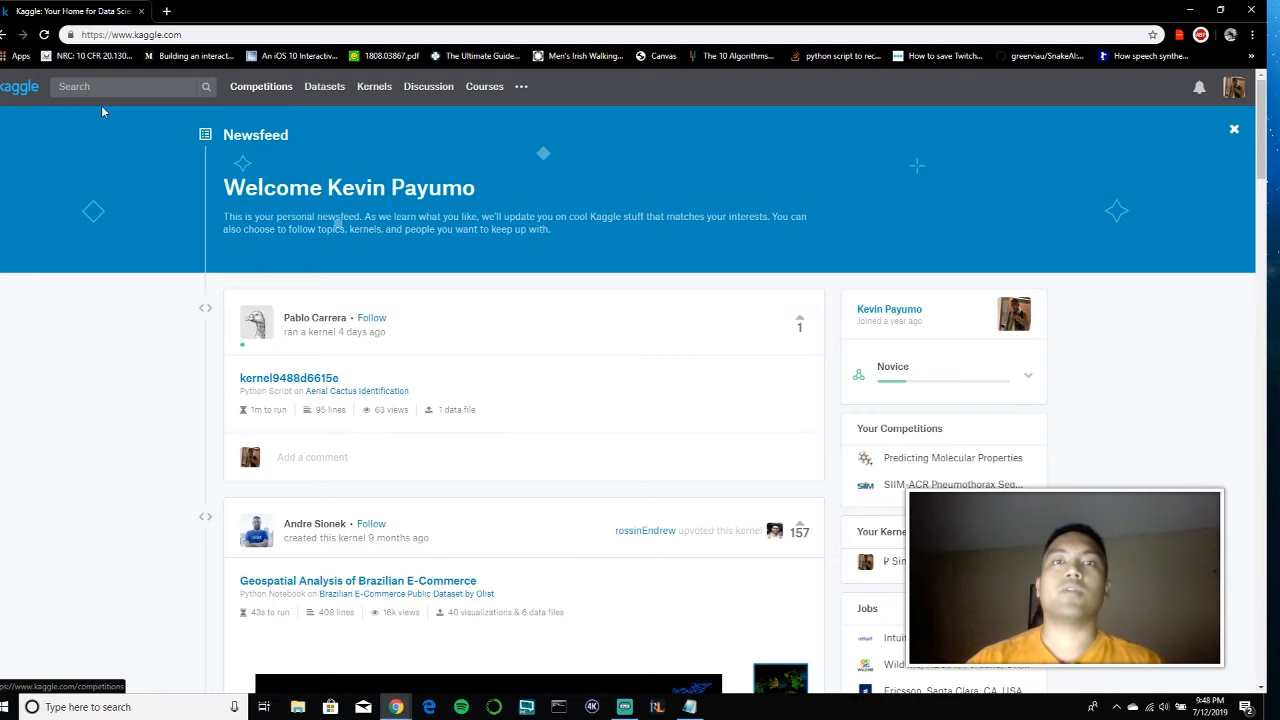
Search Kaggle for 'Plas' to find the Plasticc Pipeline Starter notebook
{"action": "left_click", "coordinate": [260, 86]}
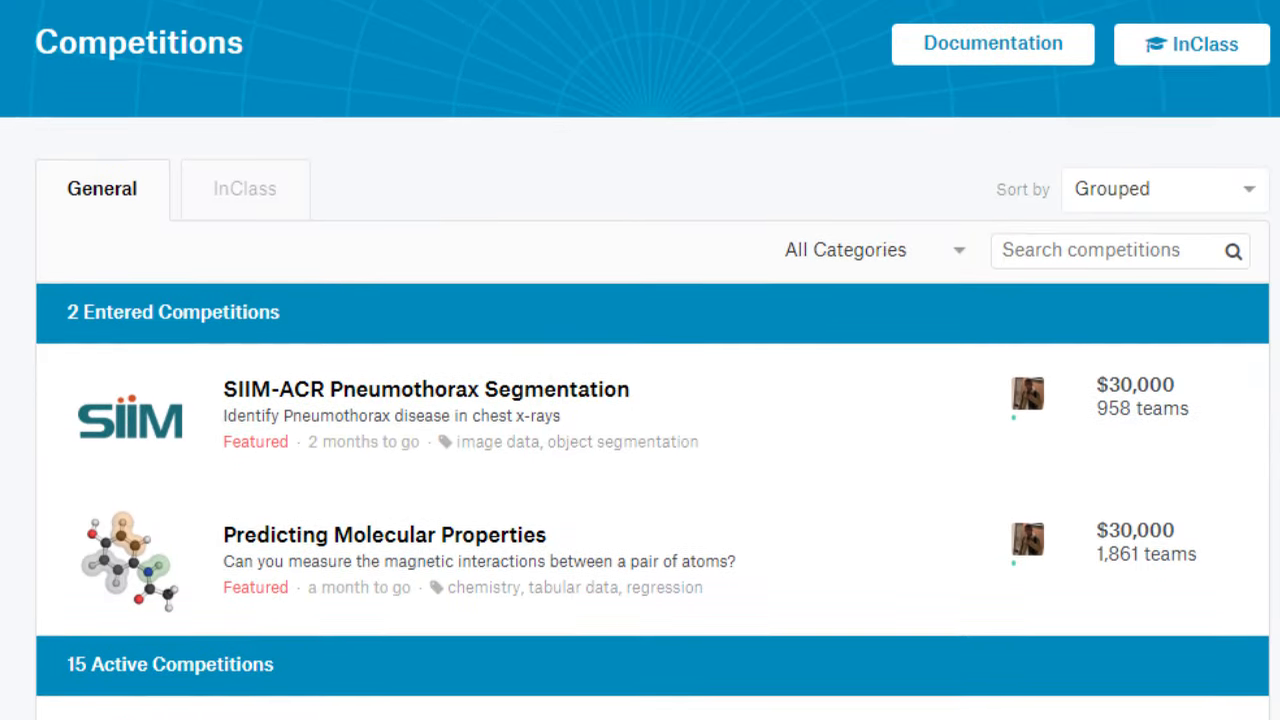
{"action": "scroll", "scroll_direction": "down", "scroll_amount": 3}
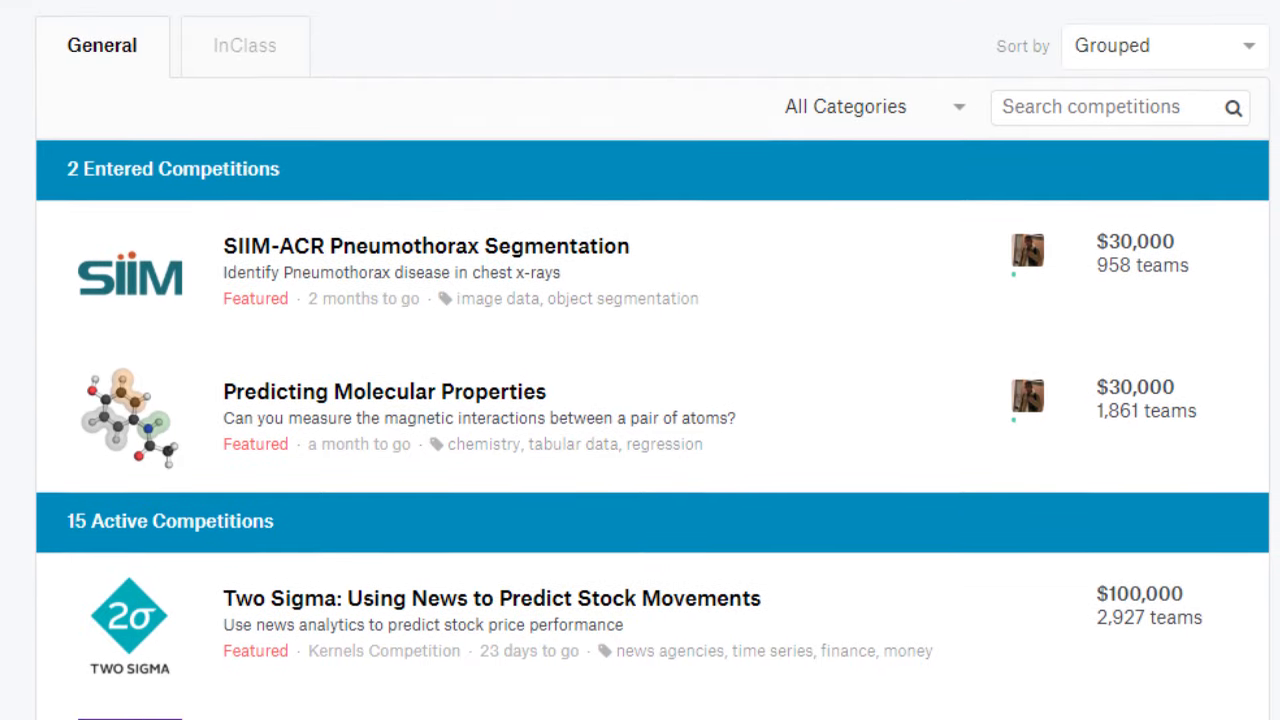
{"action": "scroll", "scroll_direction": "down", "scroll_amount": 3}
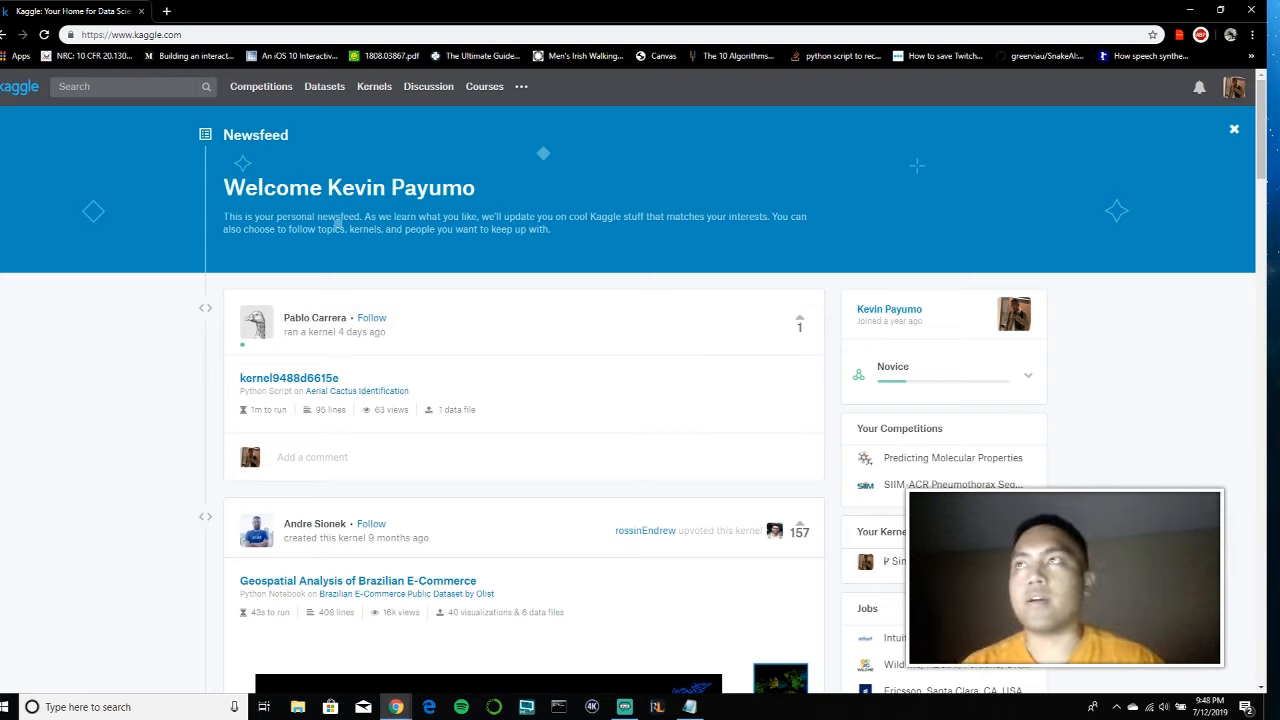
{"action": "mouse_move", "coordinate": [324, 86]}
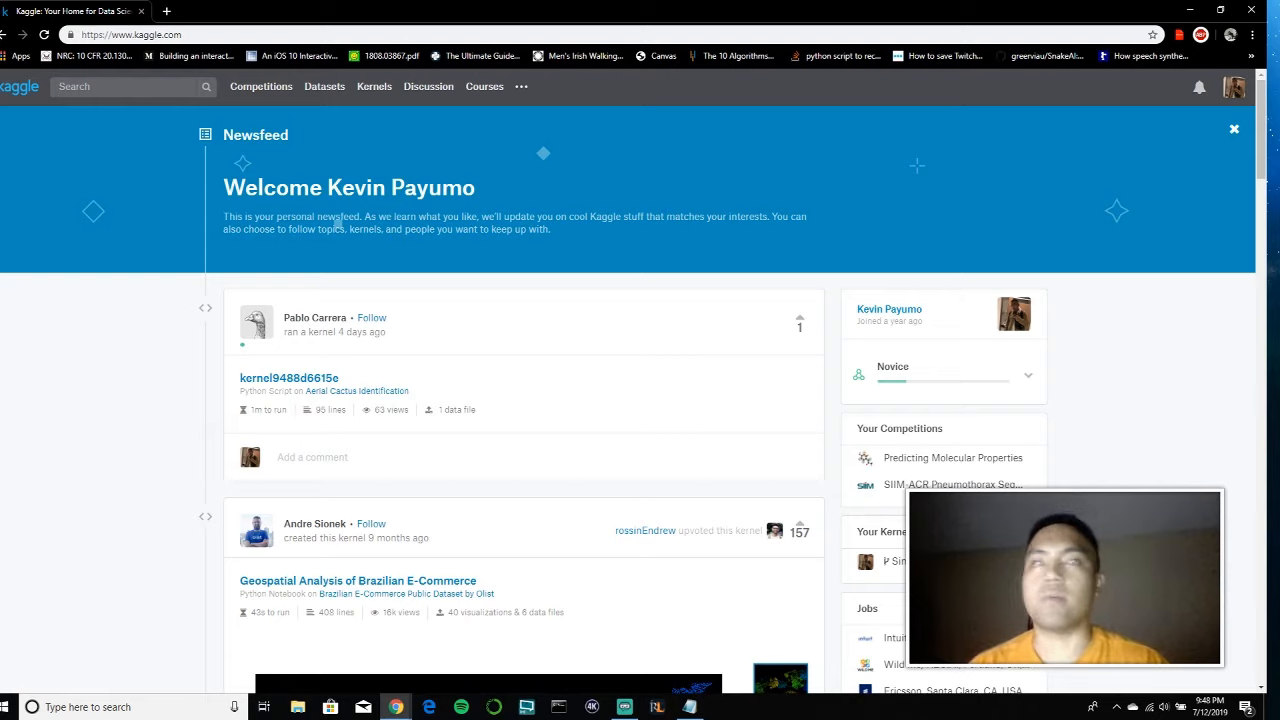
{"action": "mouse_move", "coordinate": [411, 281]}
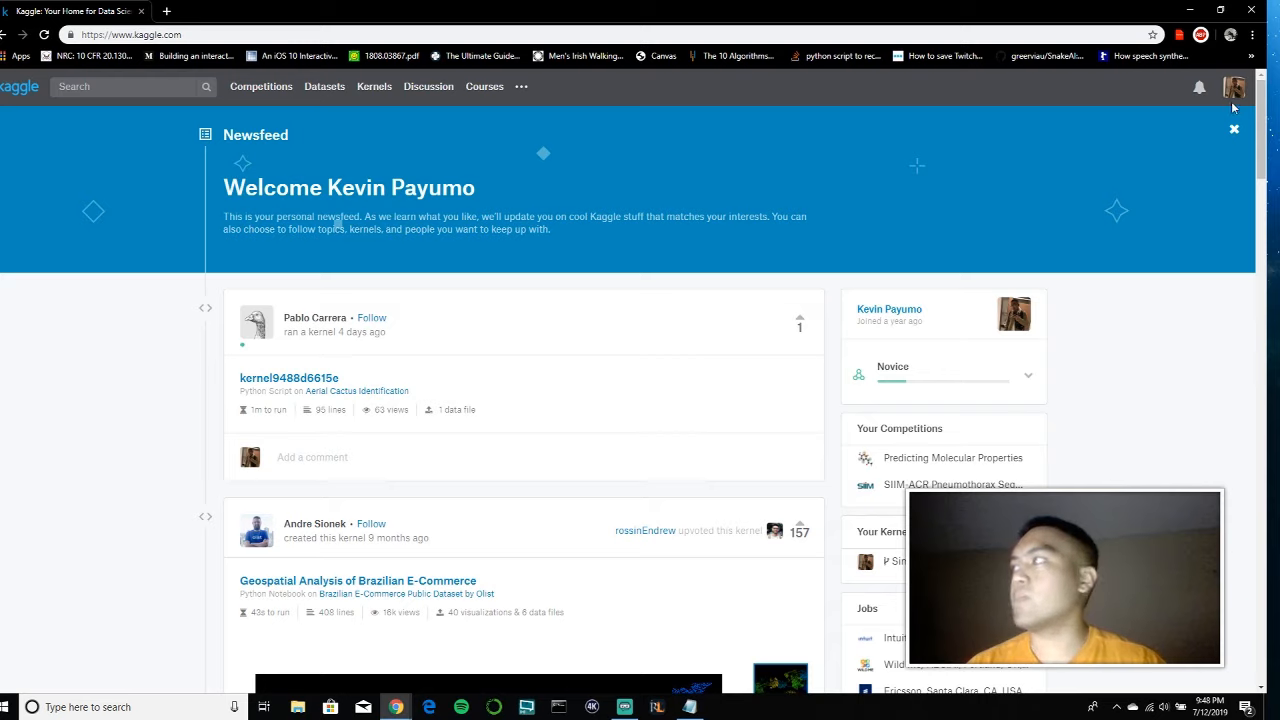
{"action": "mouse_move", "coordinate": [889, 225]}
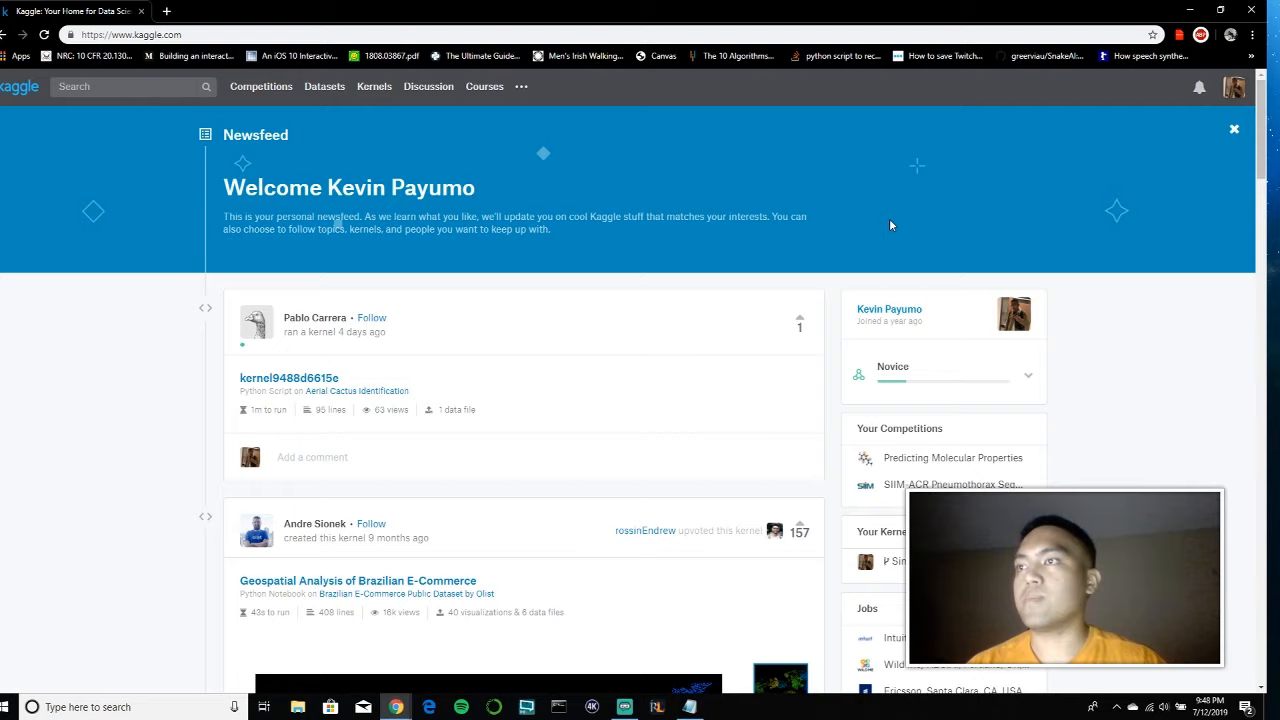
{"action": "mouse_move", "coordinate": [846, 331]}
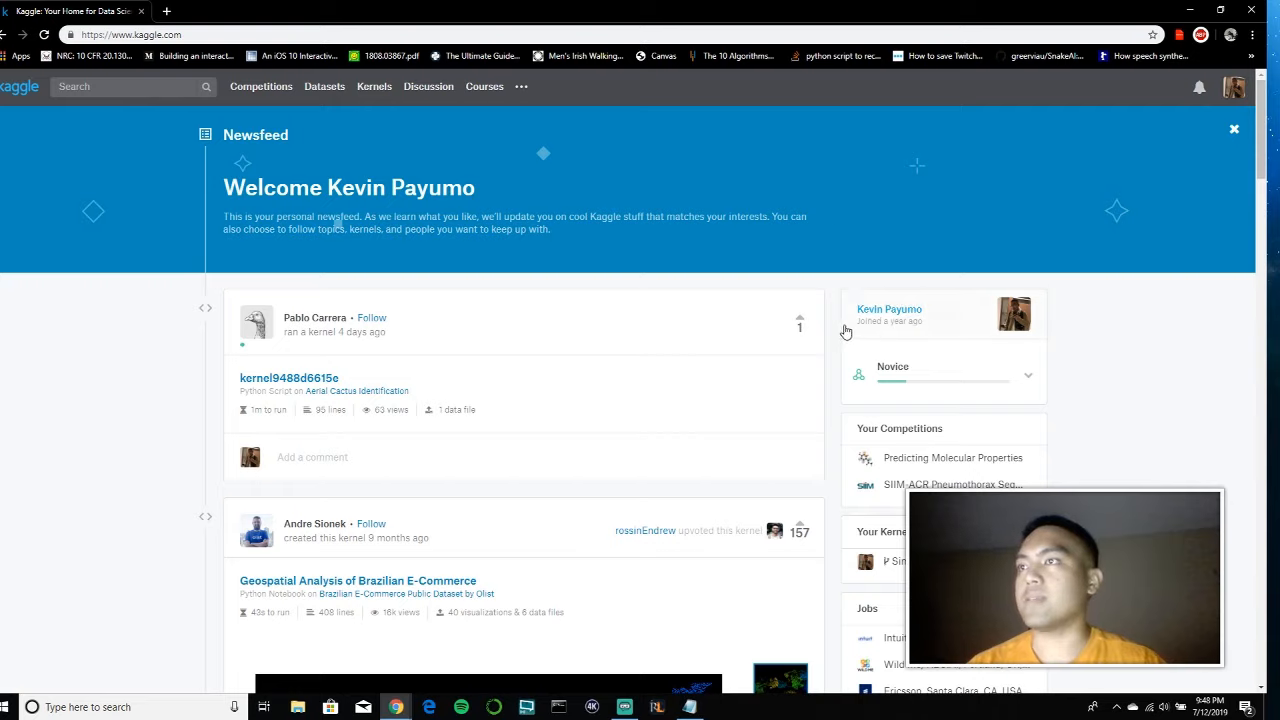
{"action": "mouse_move", "coordinate": [590, 132]}
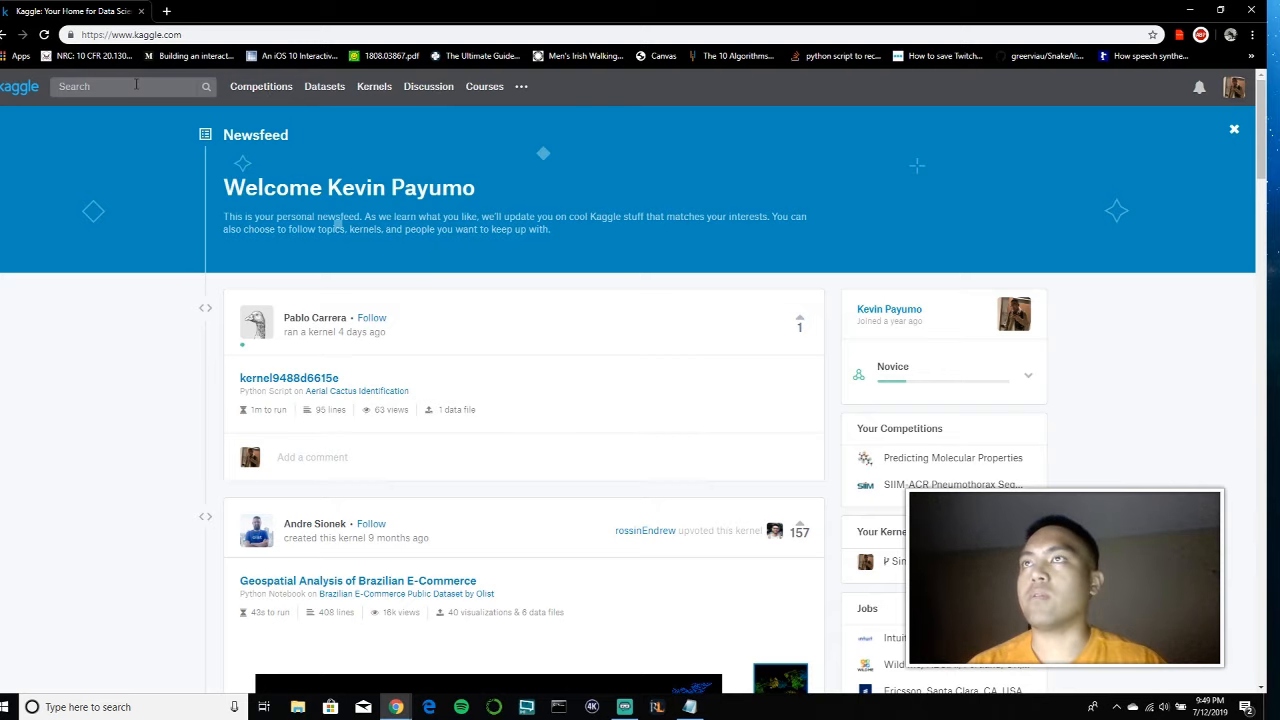
{"action": "type", "text": "Plas"}
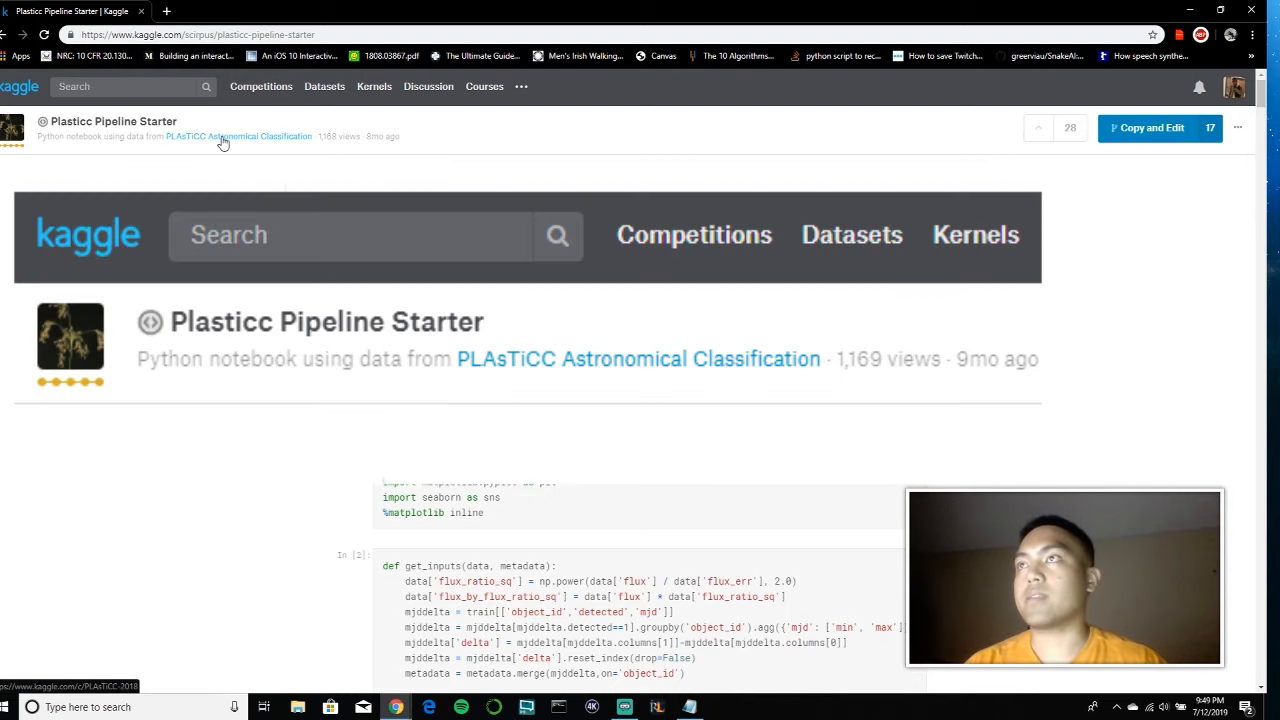
Go from the notebook to the PLAsTiCC Astronomical Classification competition overview
{"action": "left_click", "coordinate": [238, 136]}
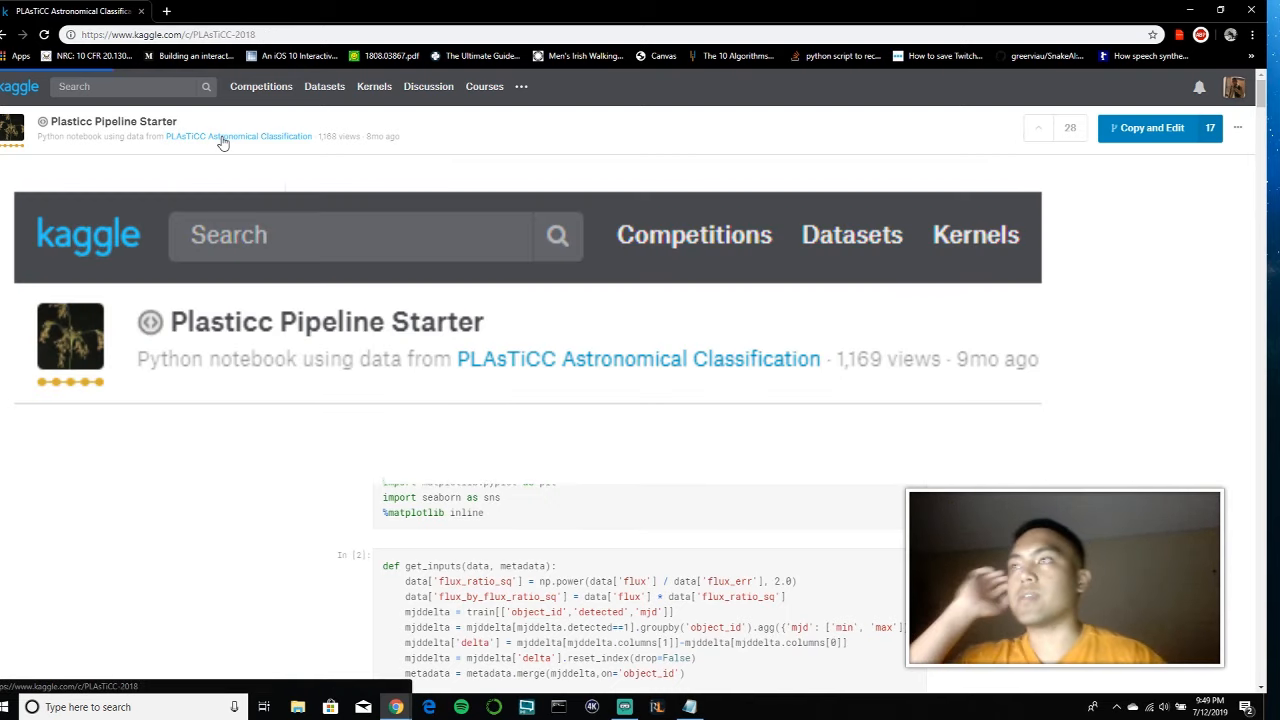
{"action": "left_click", "coordinate": [238, 136]}
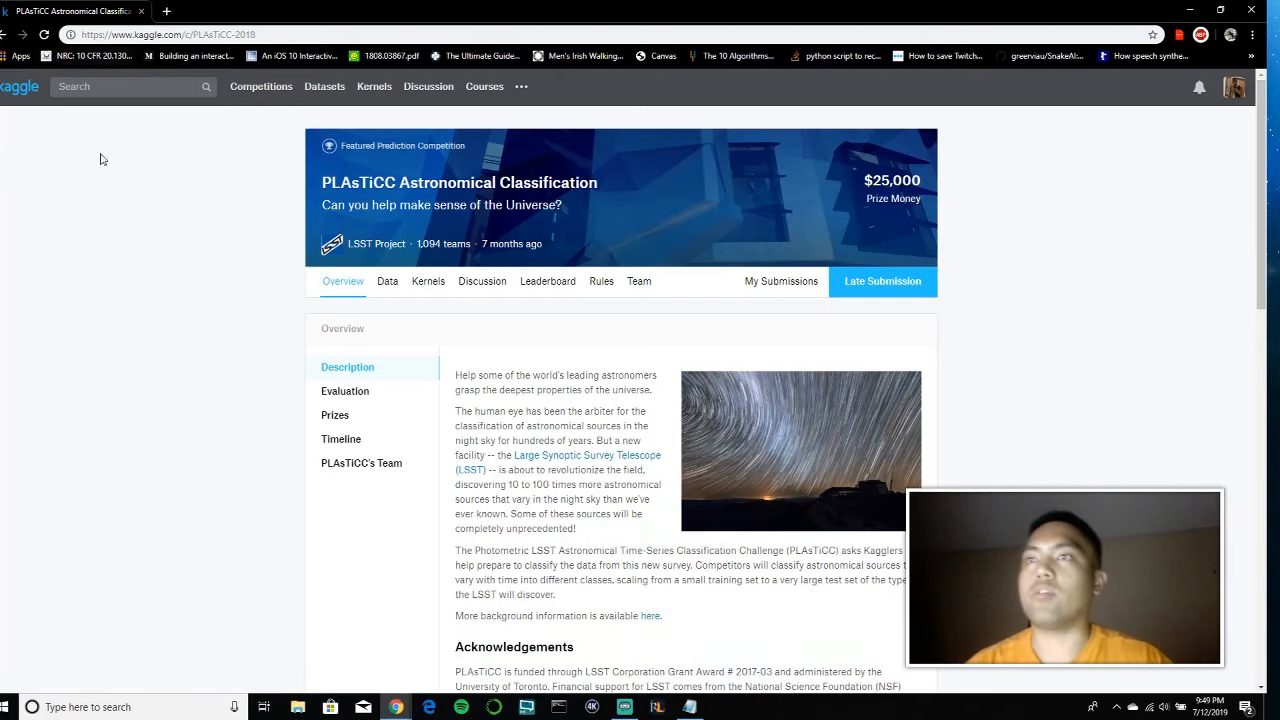
{"action": "scroll", "scroll_direction": "down", "scroll_amount": 3}
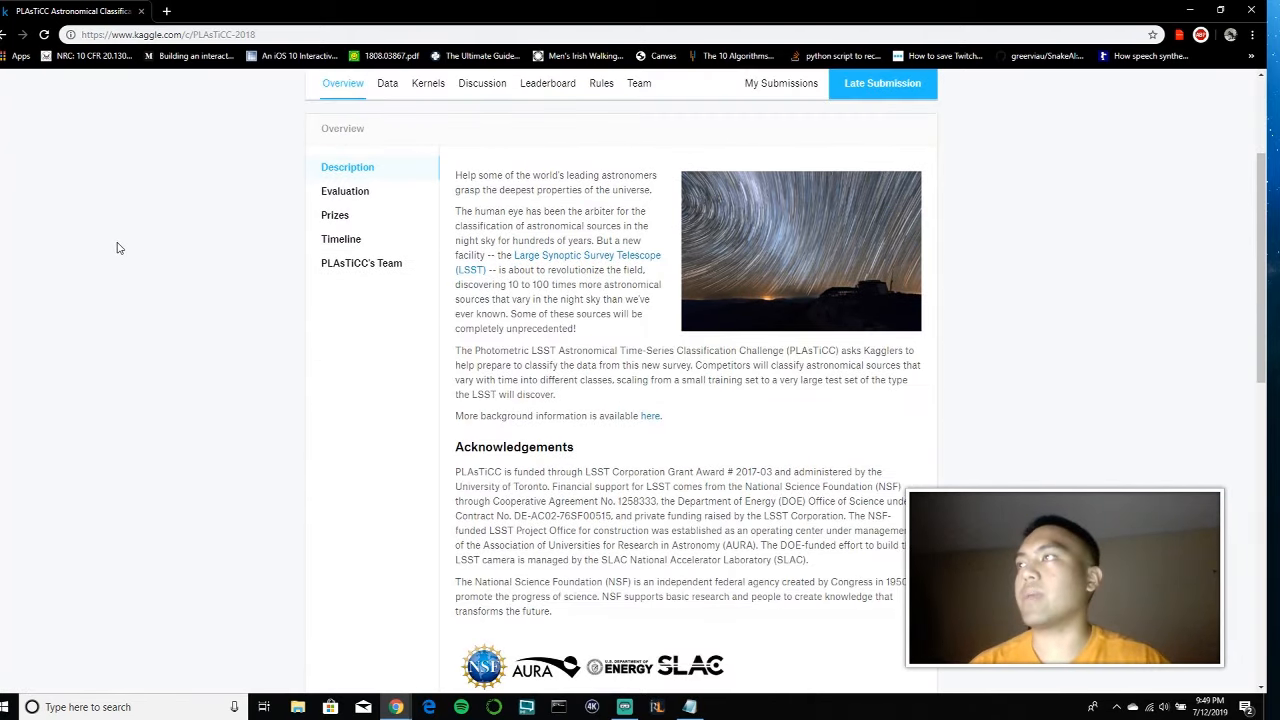
{"action": "scroll", "scroll_direction": "up", "scroll_amount": 3}
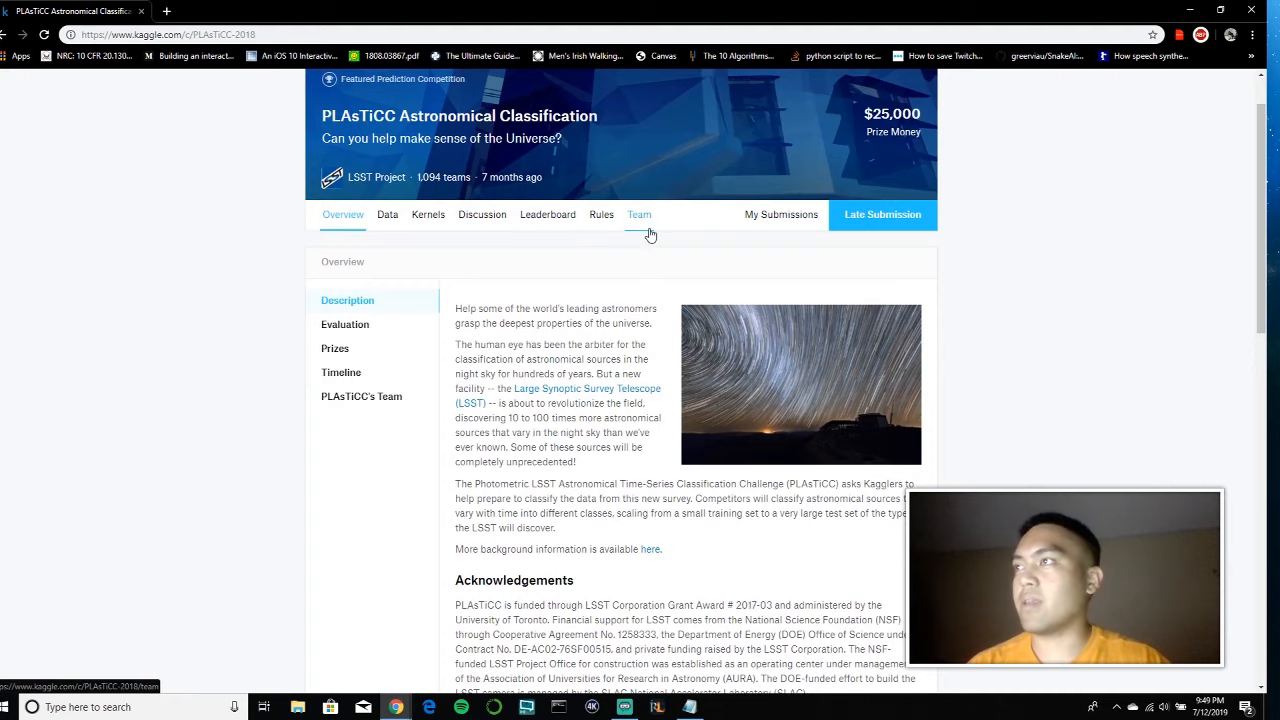
{"action": "mouse_move", "coordinate": [601, 222]}
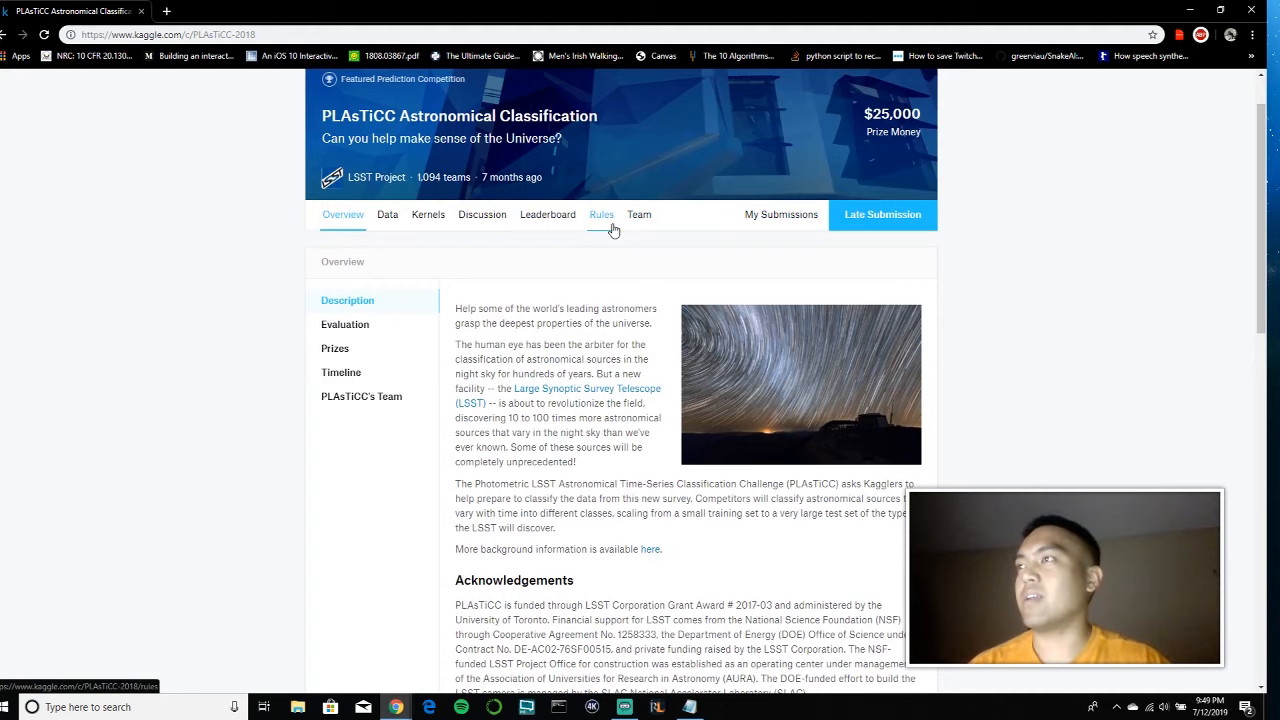
Show the PLAsTiCC competition Rules page, confirming the rules are already accepted
{"action": "left_click", "coordinate": [601, 214]}
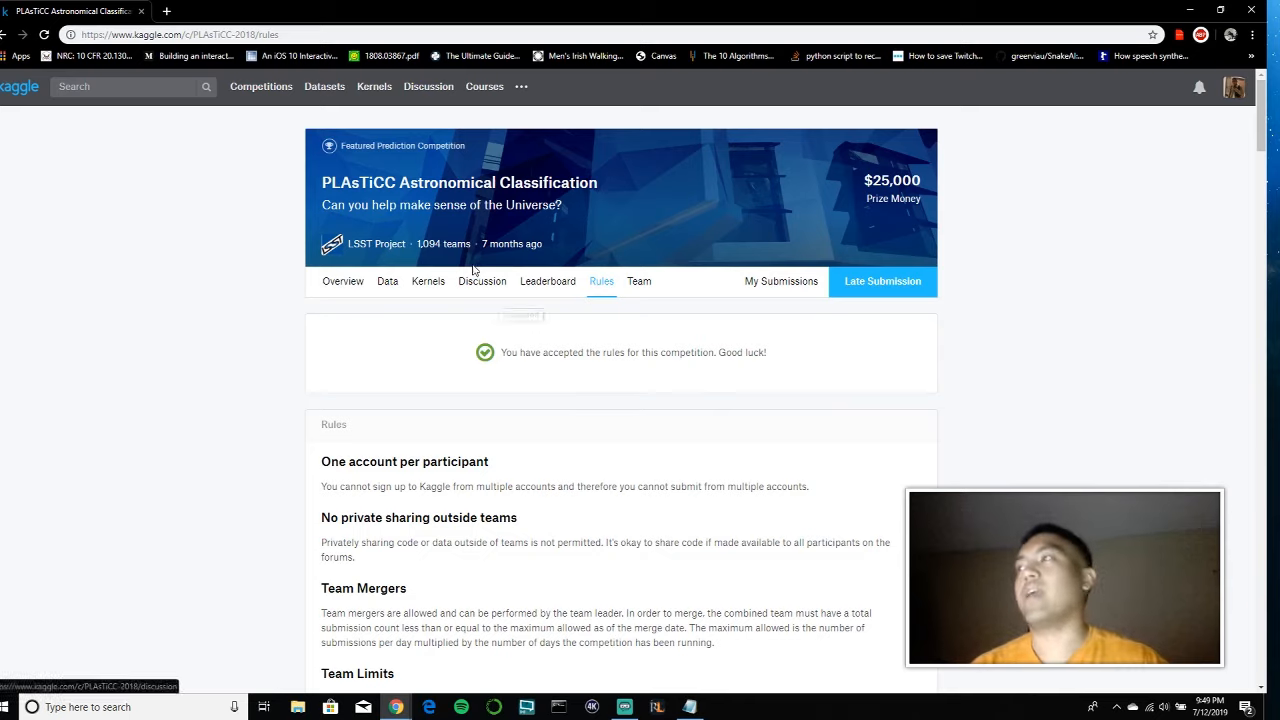
{"action": "mouse_move", "coordinate": [515, 405]}
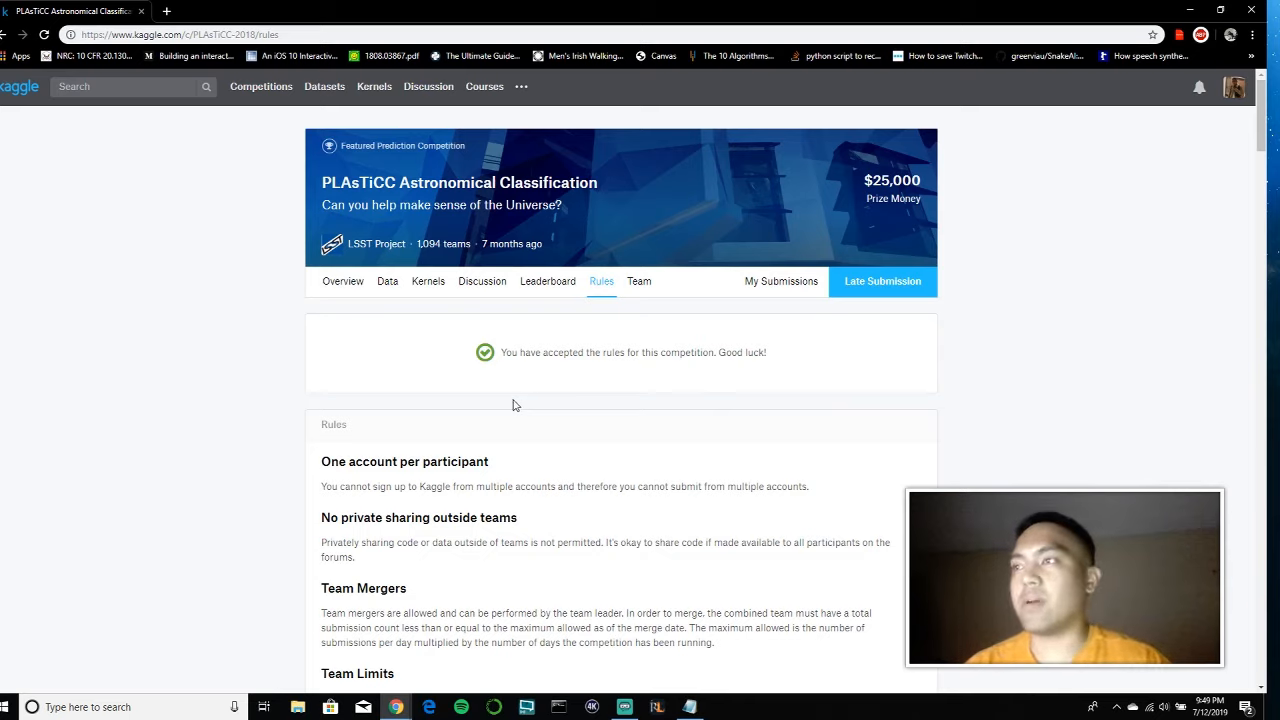
{"action": "mouse_move", "coordinate": [396, 322]}
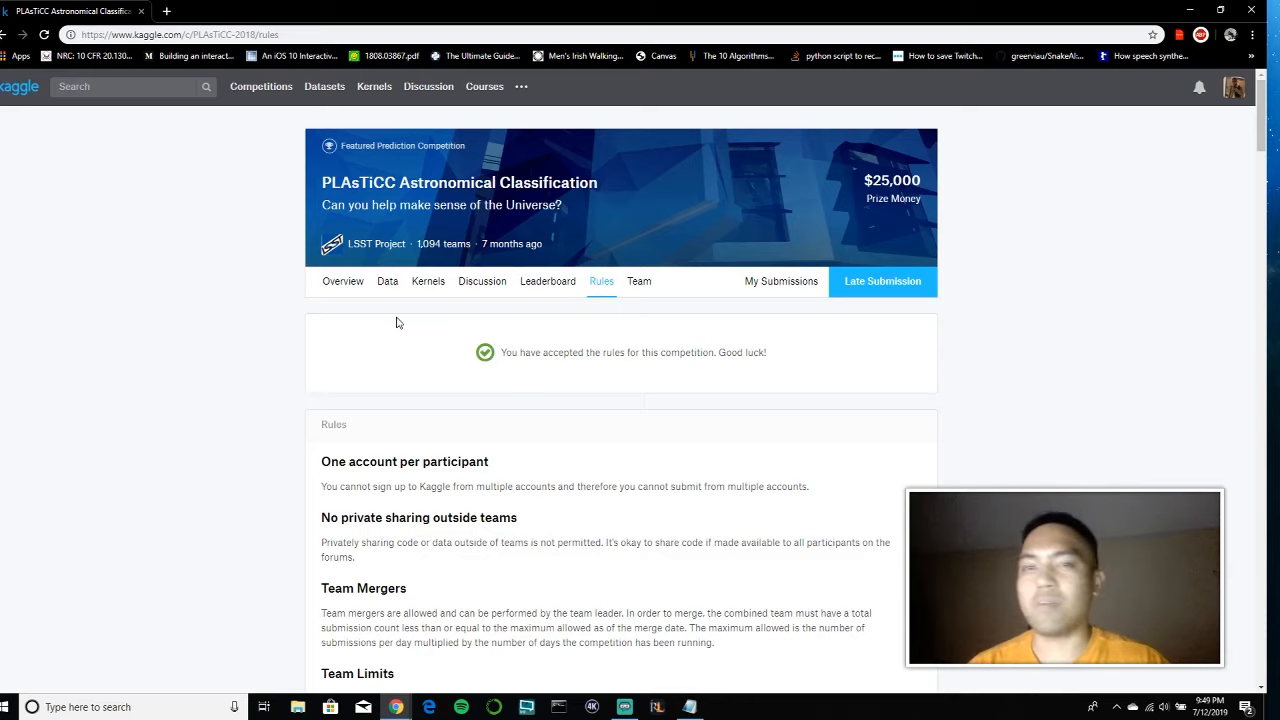
{"action": "mouse_move", "coordinate": [659, 398]}
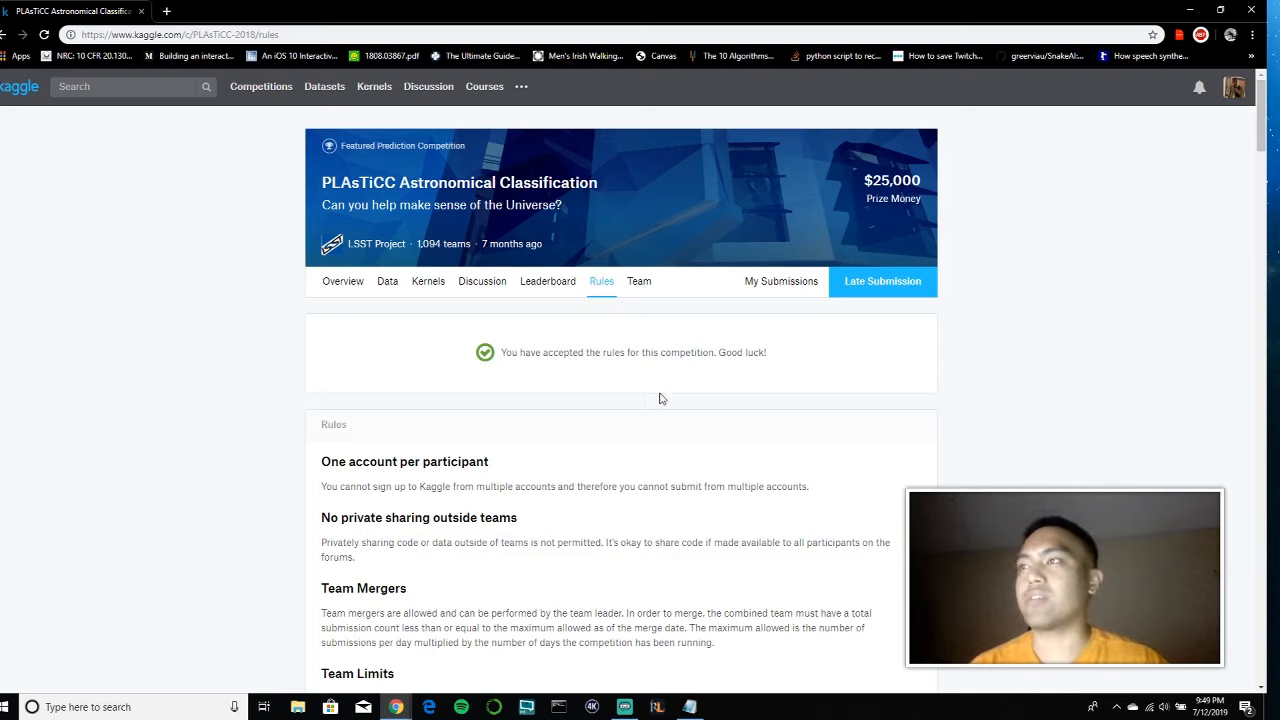
{"action": "mouse_move", "coordinate": [365, 303]}
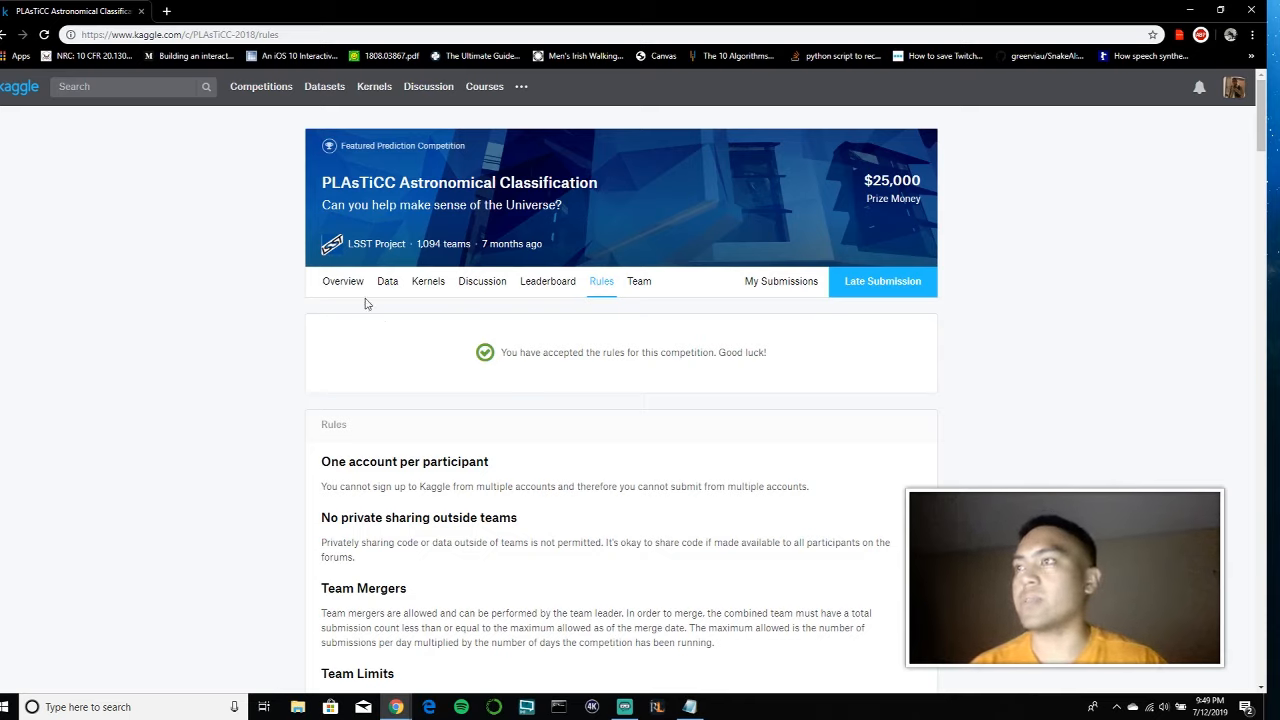
{"action": "left_click", "coordinate": [342, 281]}
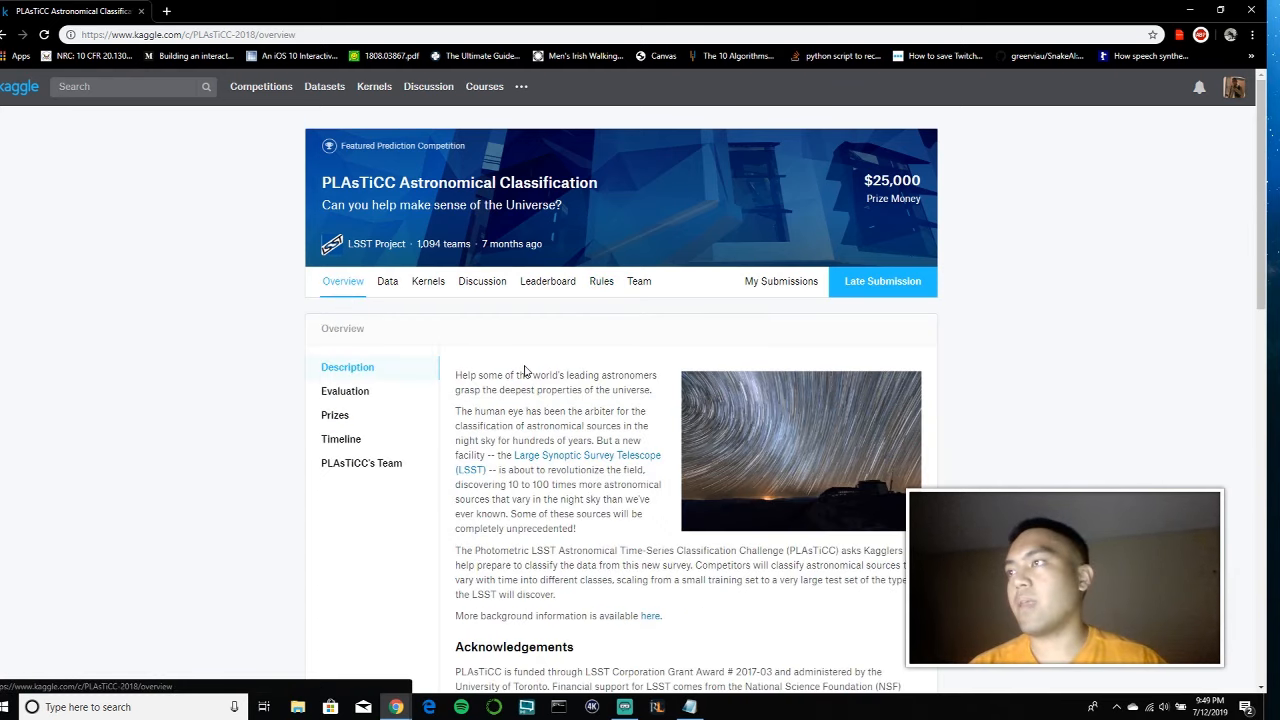
{"action": "scroll", "scroll_direction": "down", "scroll_amount": 3}
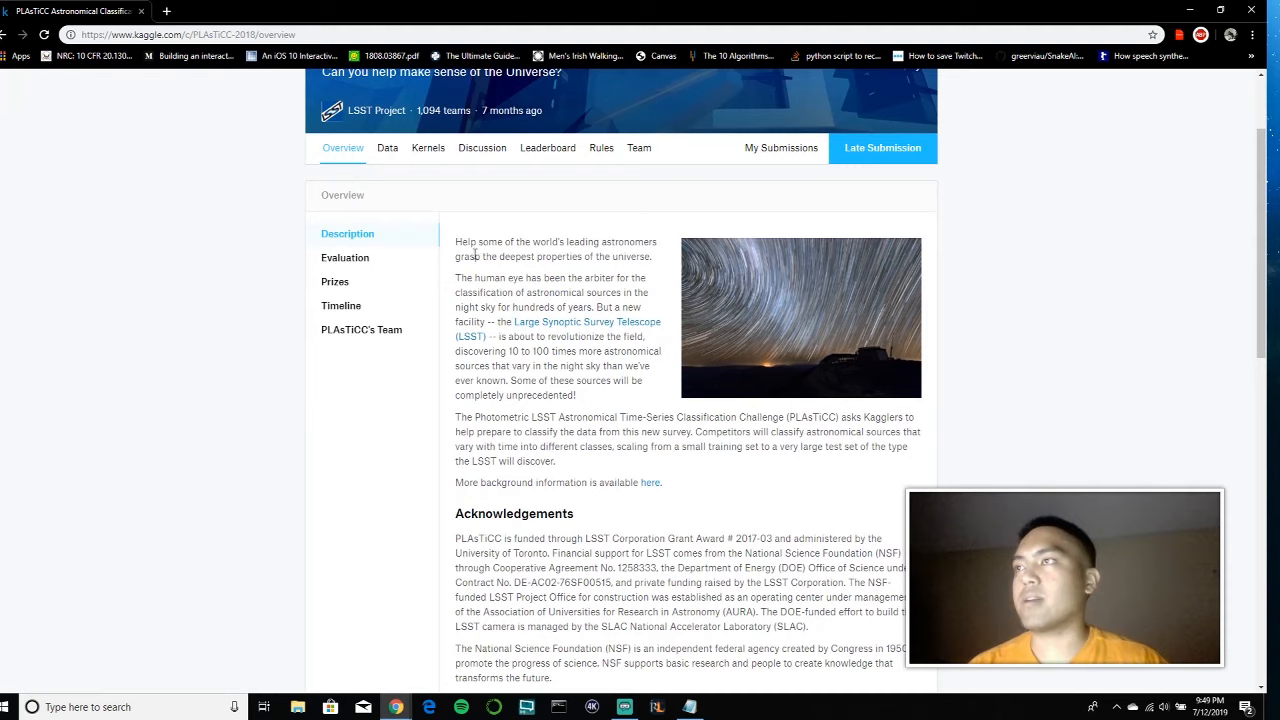
{"action": "mouse_move", "coordinate": [720, 306]}
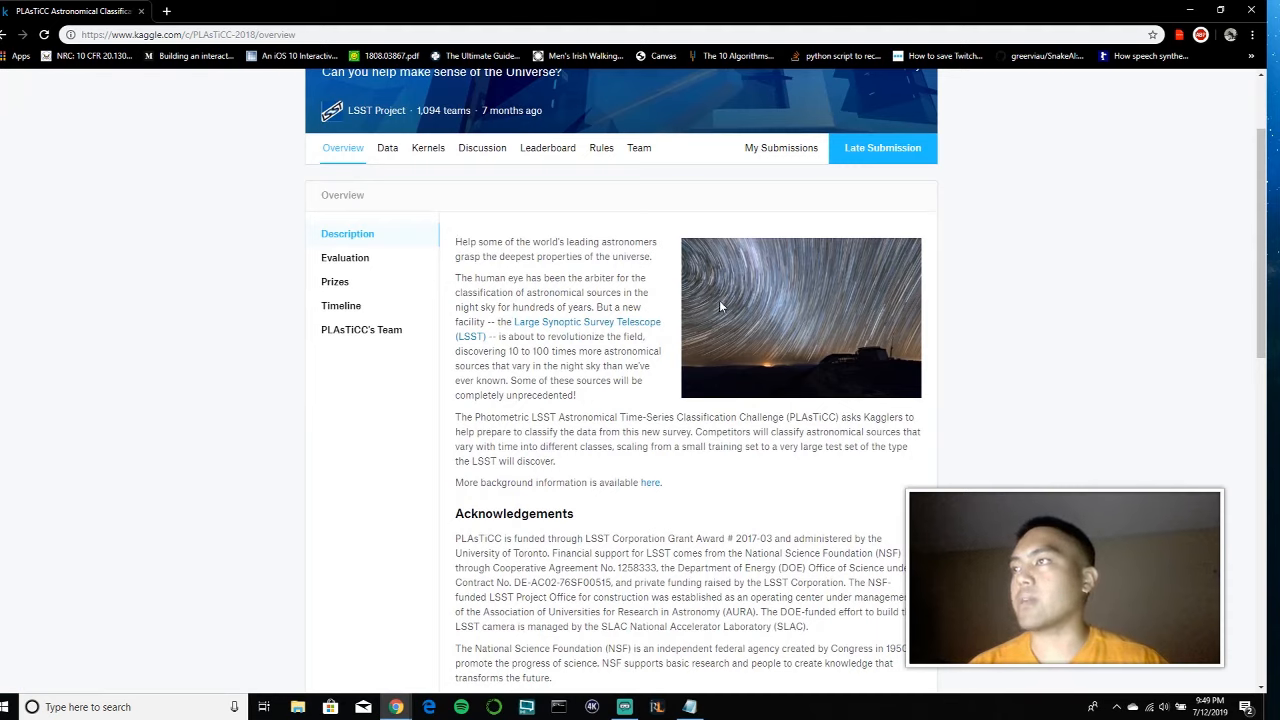
{"action": "mouse_move", "coordinate": [590, 437]}
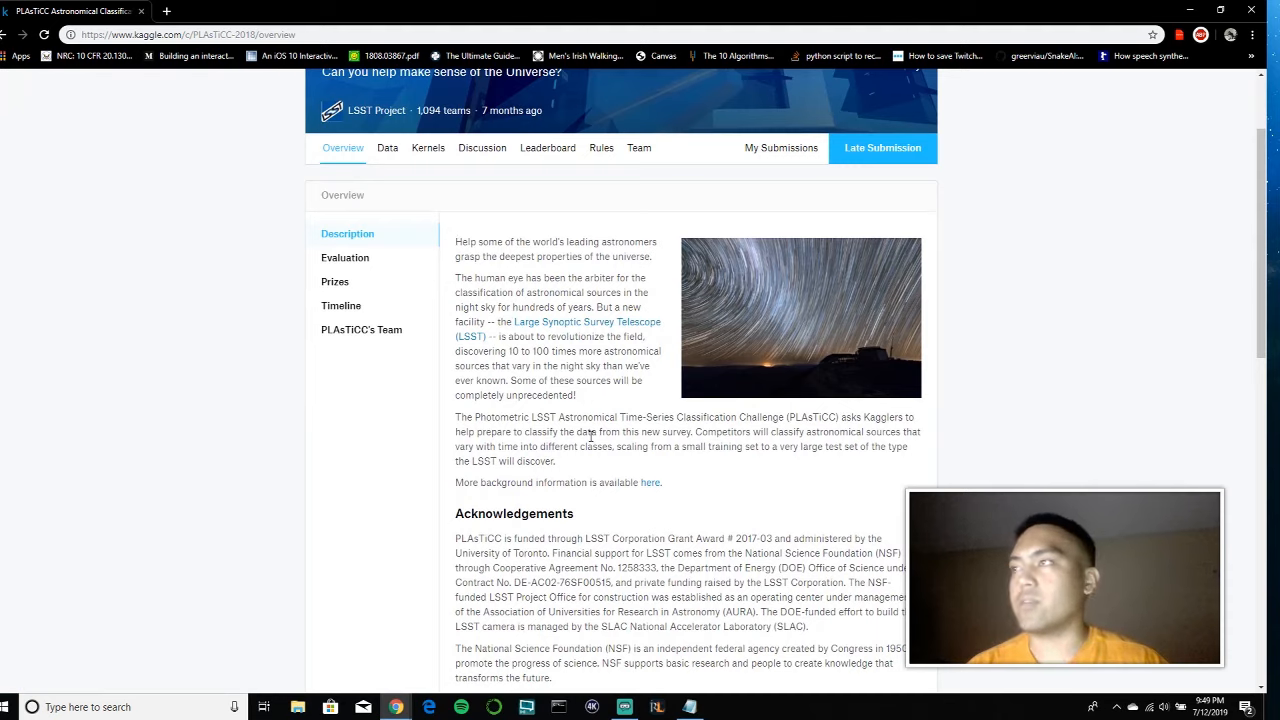
{"action": "scroll", "scroll_direction": "down", "scroll_amount": 3}
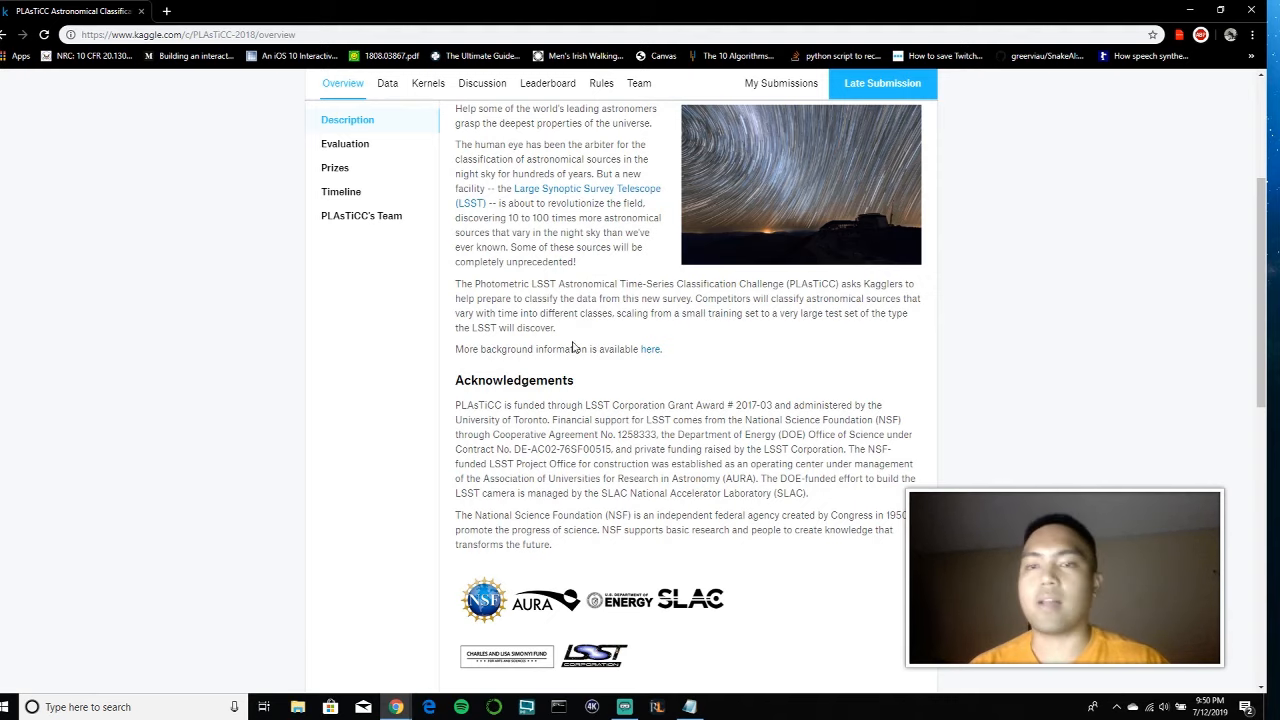
{"action": "scroll", "scroll_direction": "up", "scroll_amount": 3}
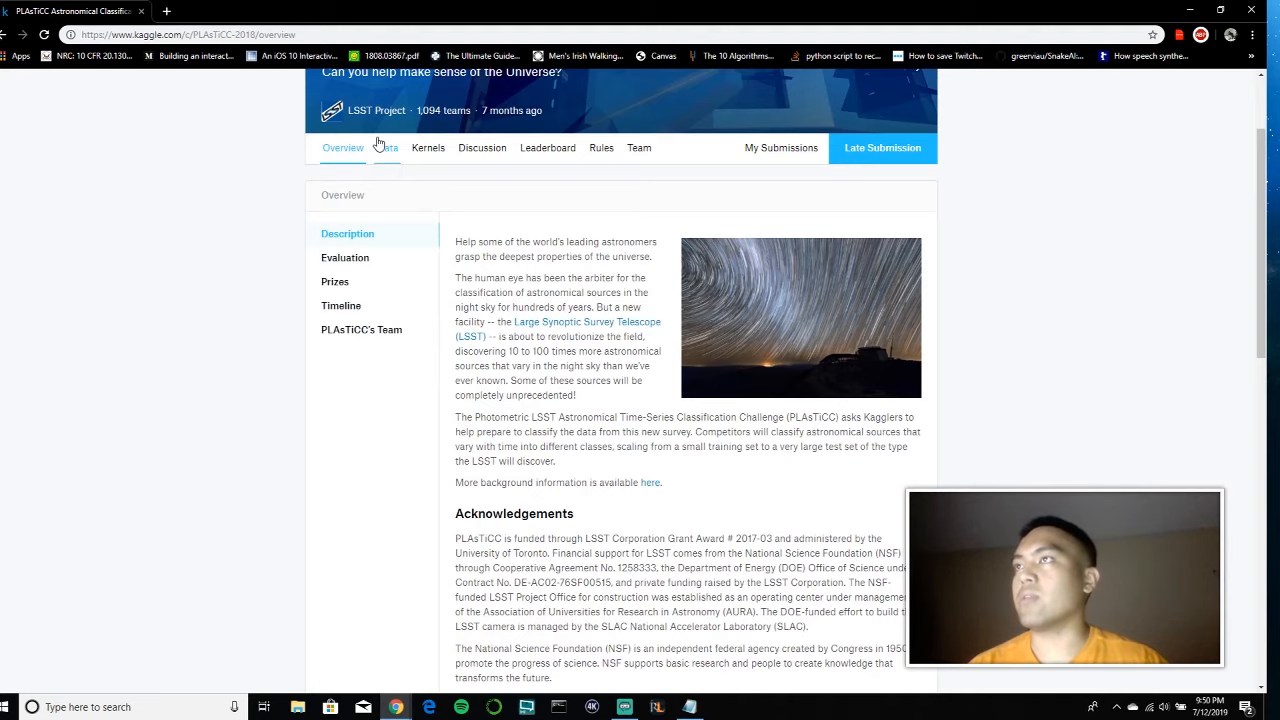
{"action": "scroll", "scroll_direction": "down", "scroll_amount": 3}
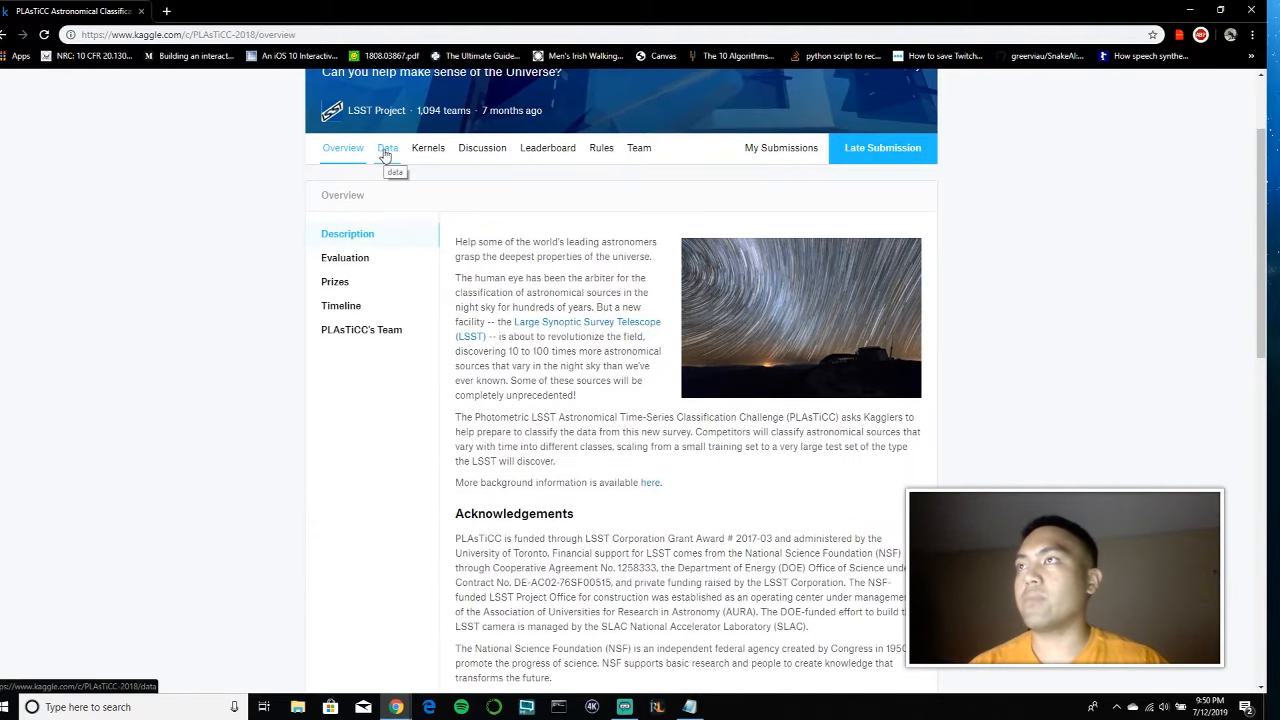
Open the Data tab and scroll through File Descriptions and Metadata File Column Descriptions
{"action": "left_click", "coordinate": [387, 147]}
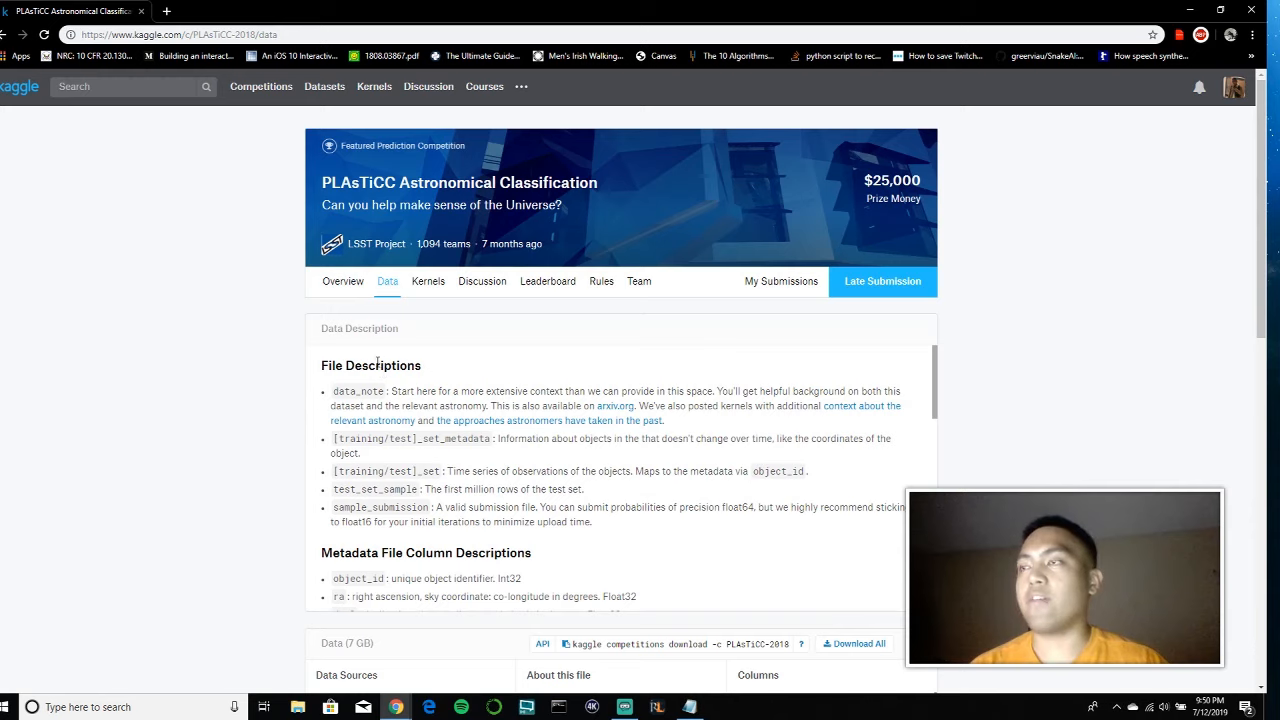
{"action": "scroll", "scroll_direction": "down", "scroll_amount": 3}
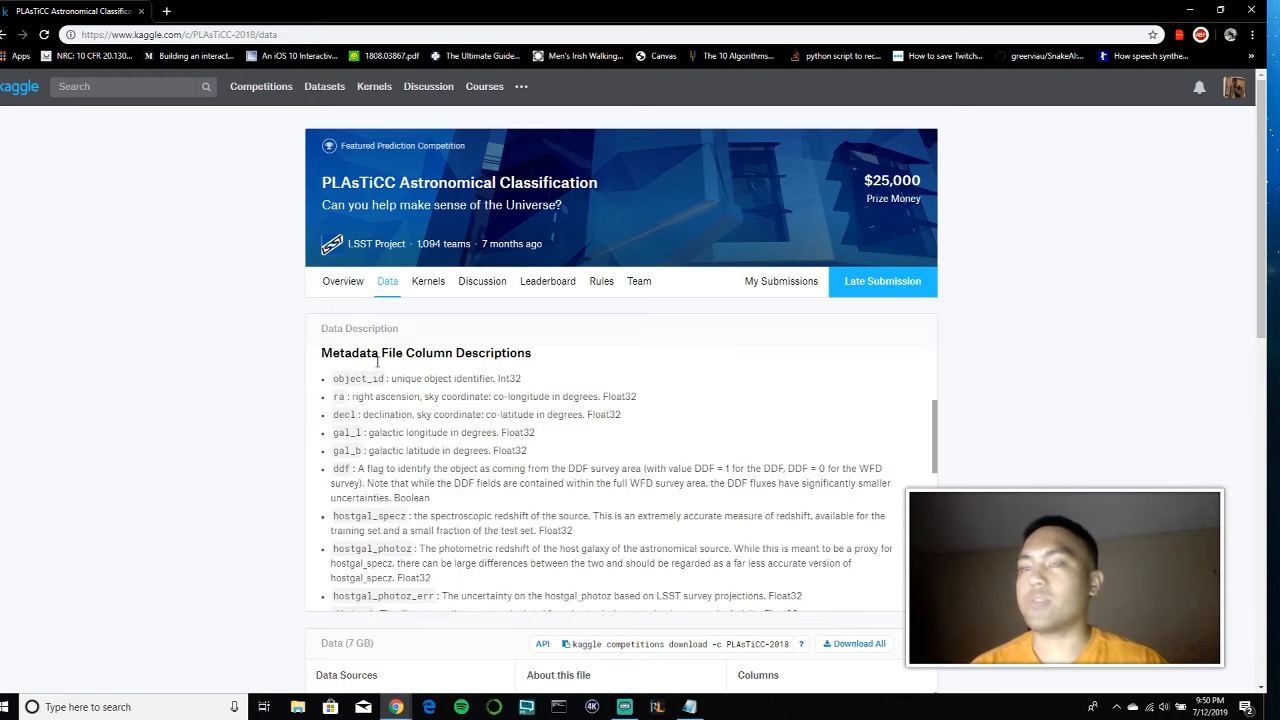
{"action": "scroll", "scroll_direction": "down", "scroll_amount": 3}
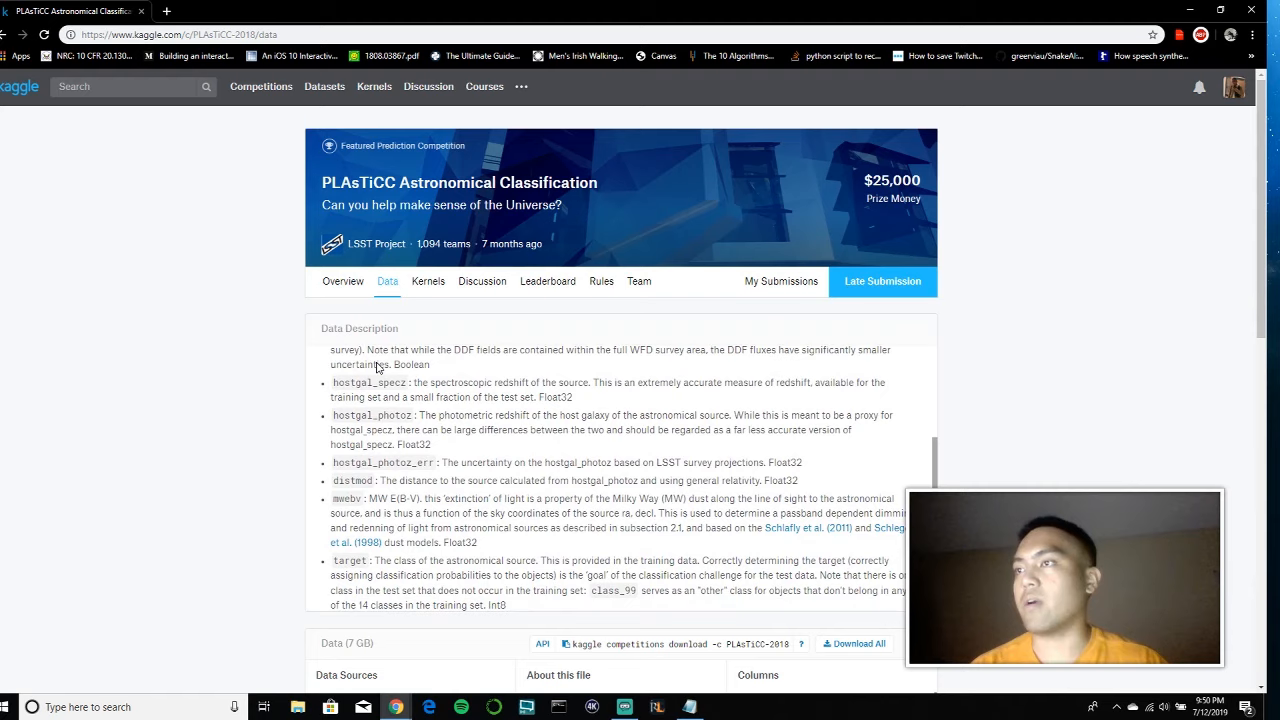
{"action": "scroll", "scroll_direction": "down", "scroll_amount": 3}
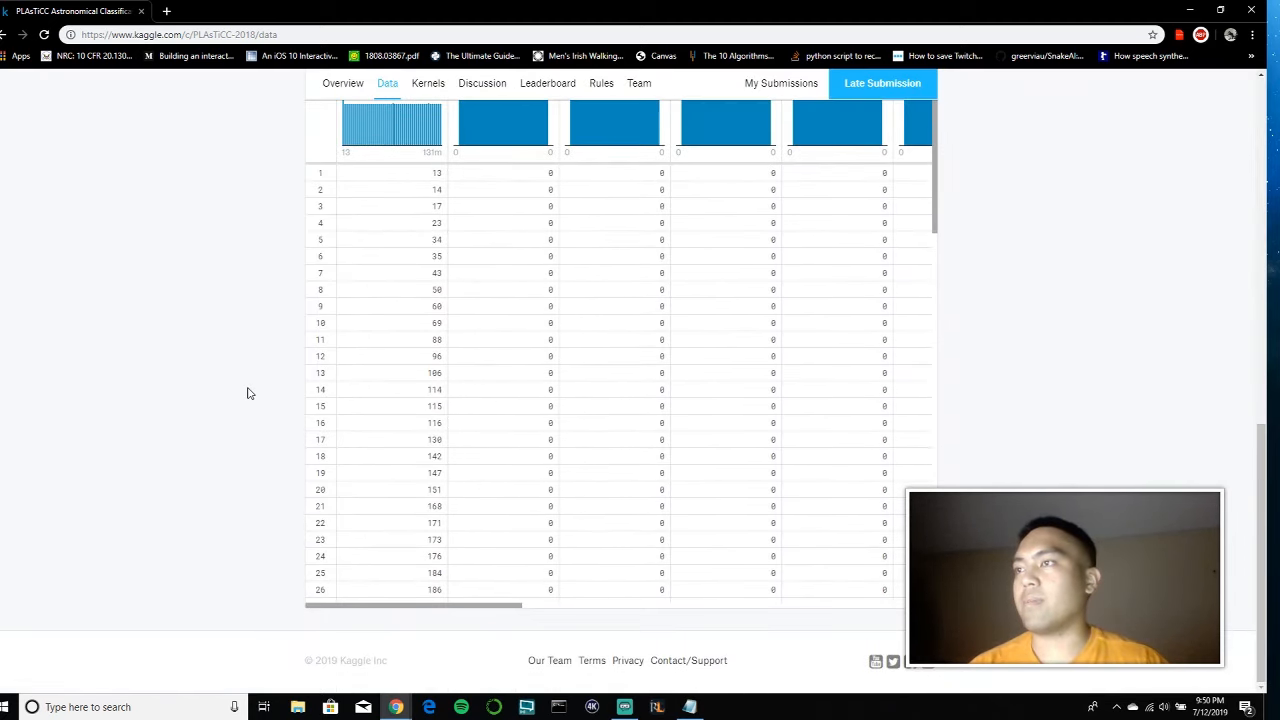
{"action": "scroll", "scroll_direction": "up", "scroll_amount": 3}
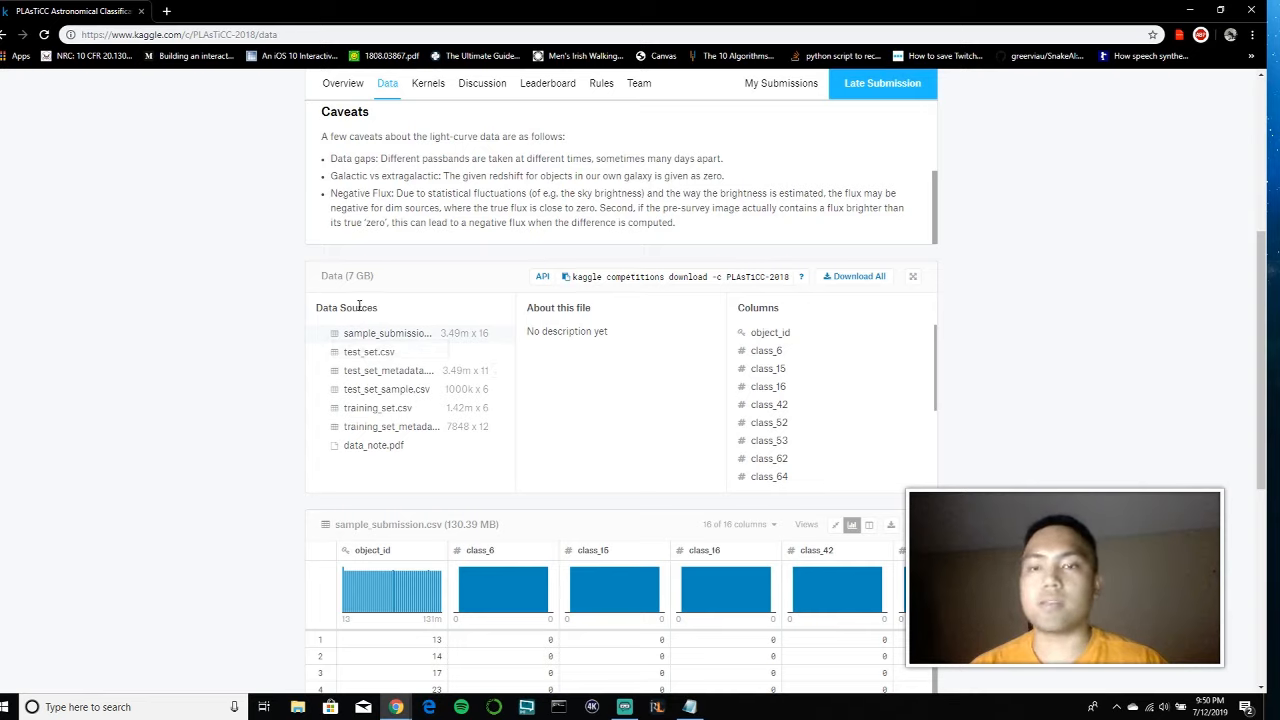
{"action": "mouse_move", "coordinate": [373, 326]}
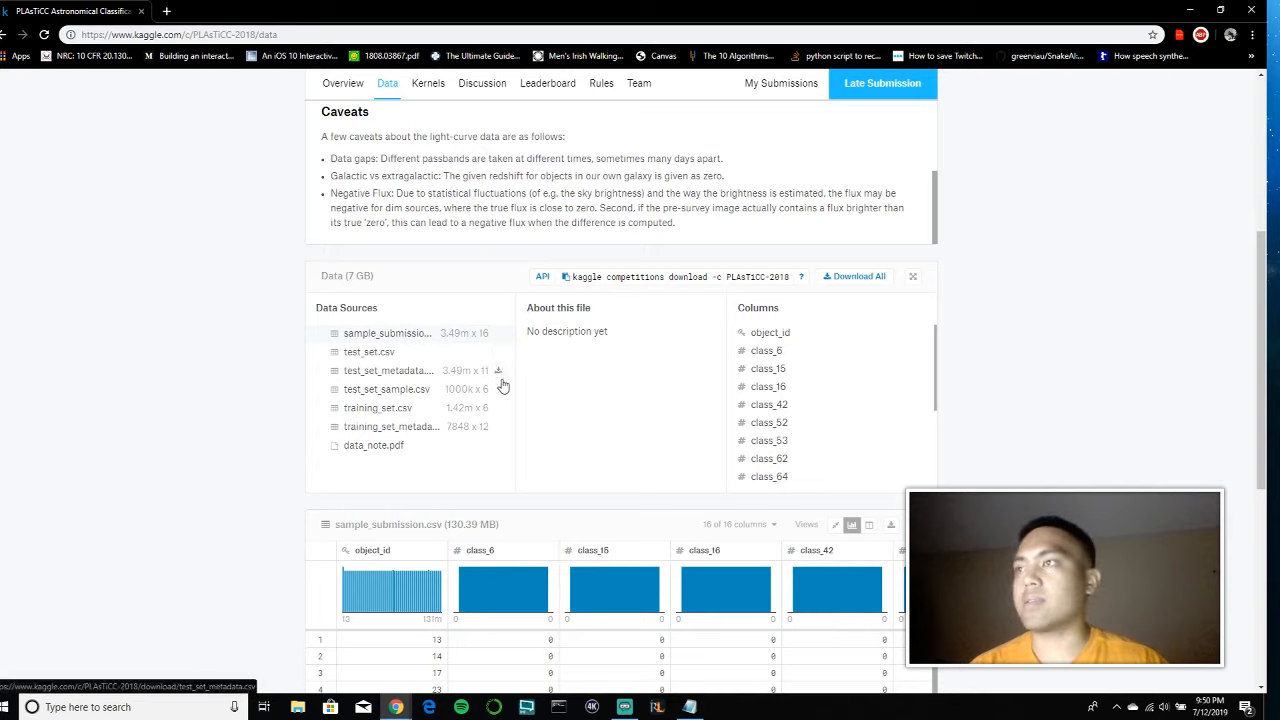
{"action": "mouse_move", "coordinate": [383, 423]}
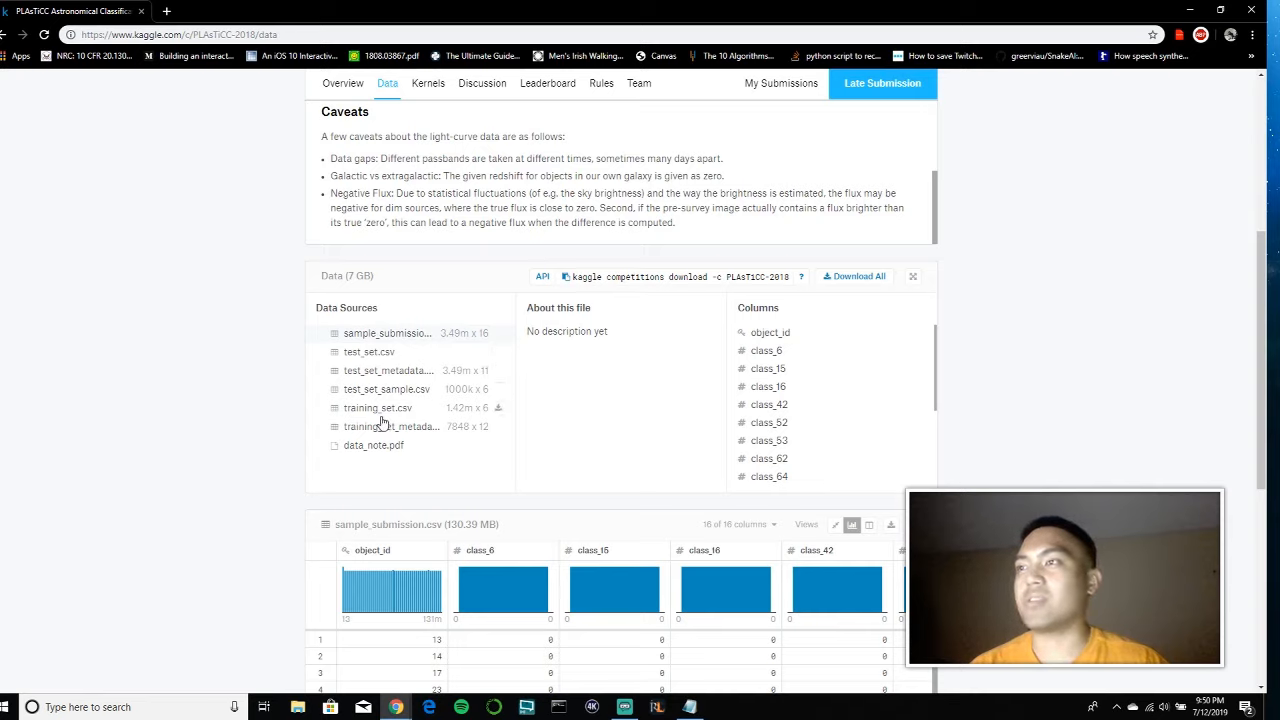
{"action": "mouse_move", "coordinate": [392, 426]}
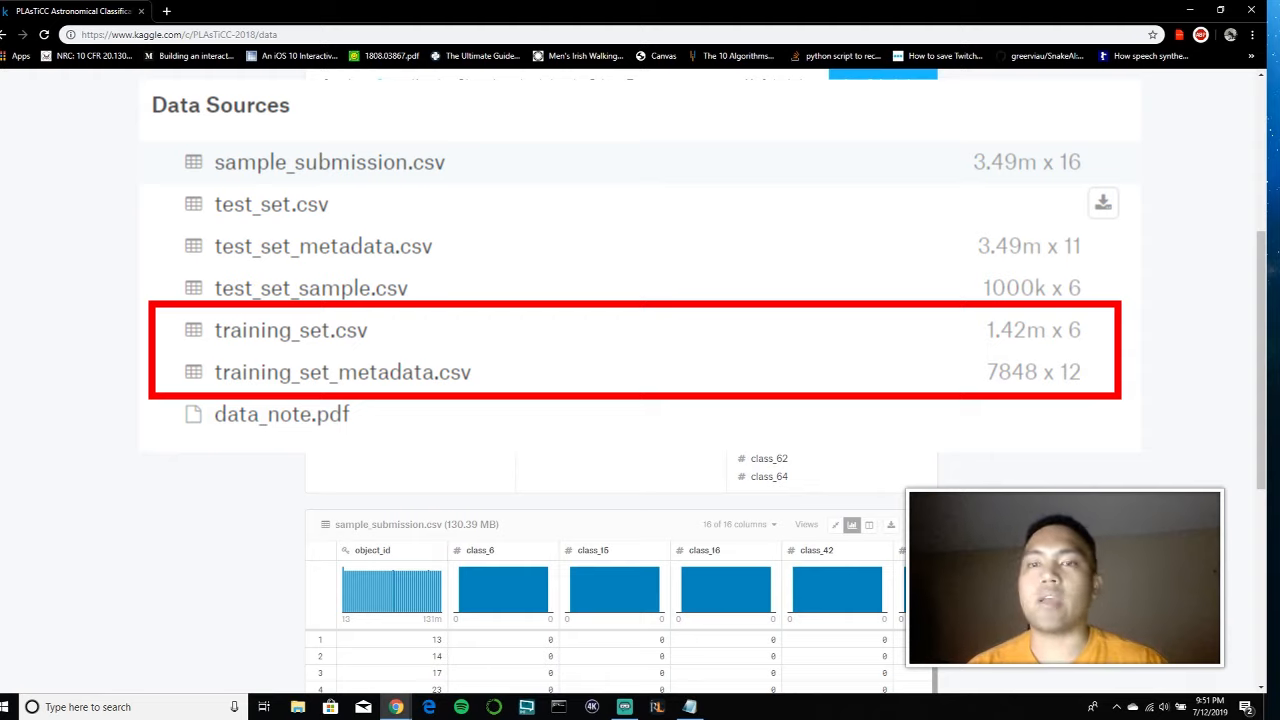
{"action": "scroll", "scroll_direction": "up", "scroll_amount": 3}
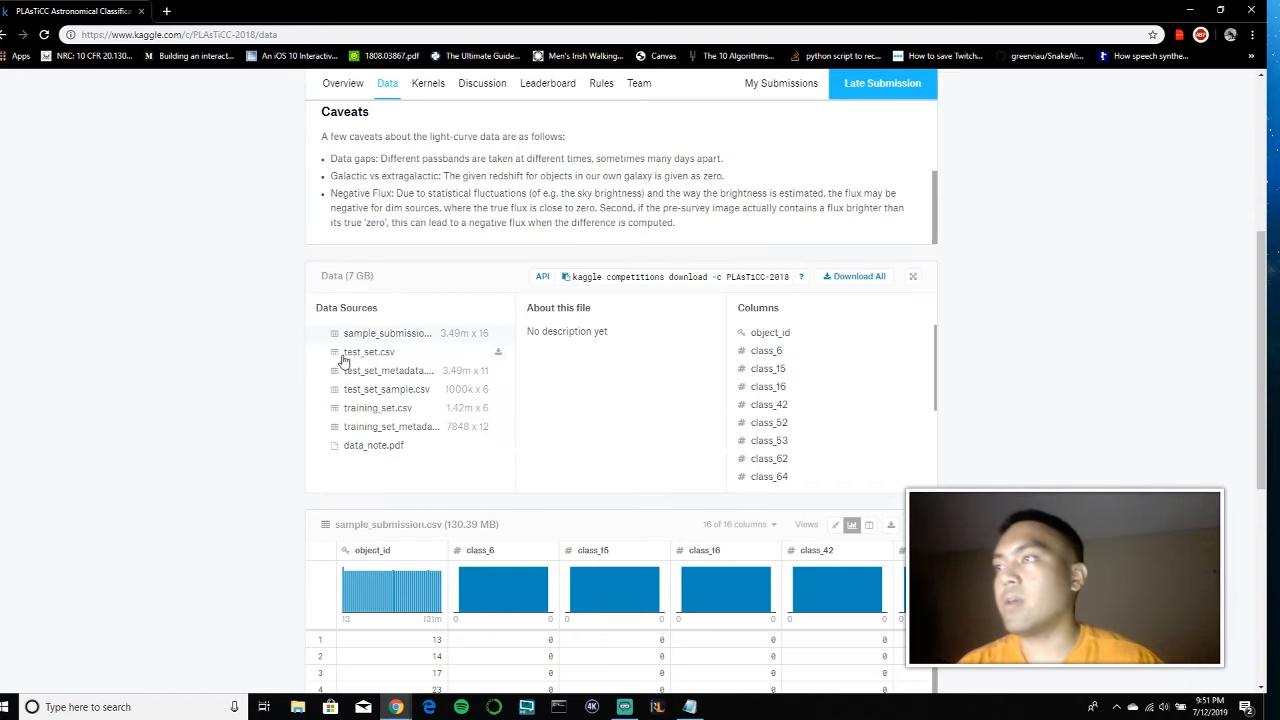
{"action": "mouse_move", "coordinate": [360, 390]}
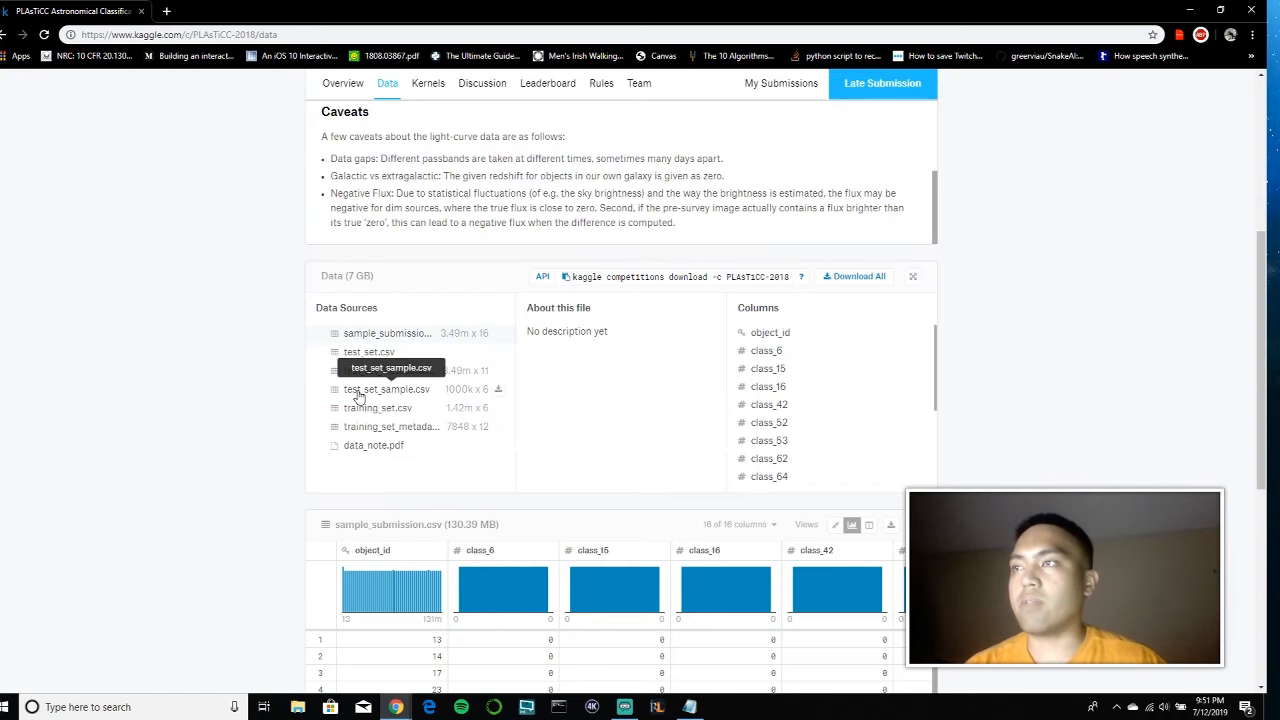
{"action": "mouse_move", "coordinate": [387, 400]}
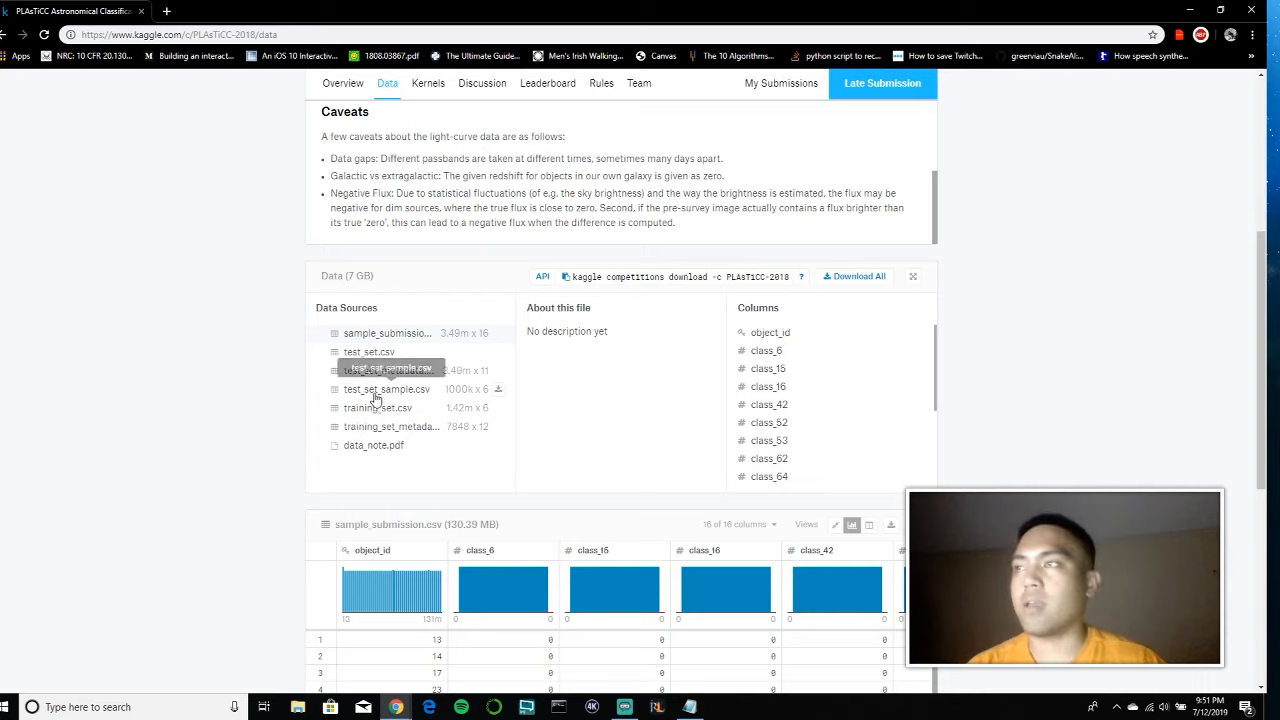
{"action": "mouse_move", "coordinate": [380, 385]}
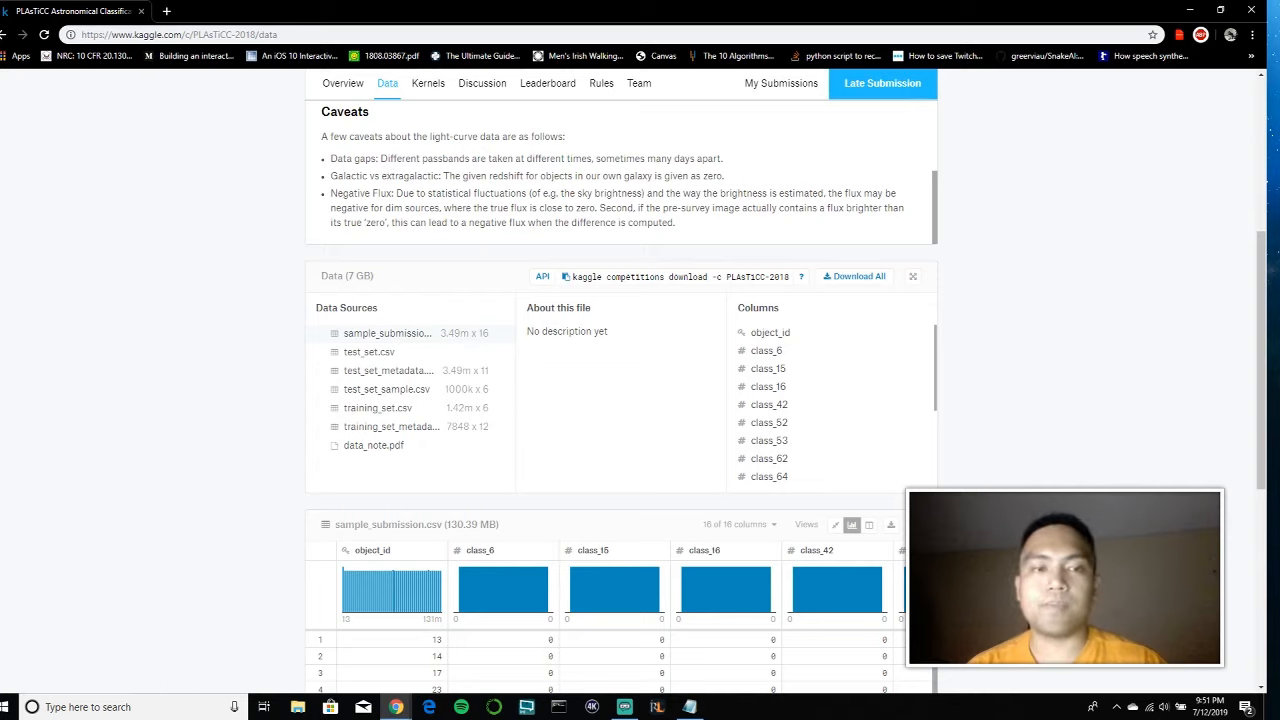
Scroll through the metadata columns from galactic coordinates to distmod, mwebv and target
{"action": "scroll", "scroll_direction": "up", "scroll_amount": 3}
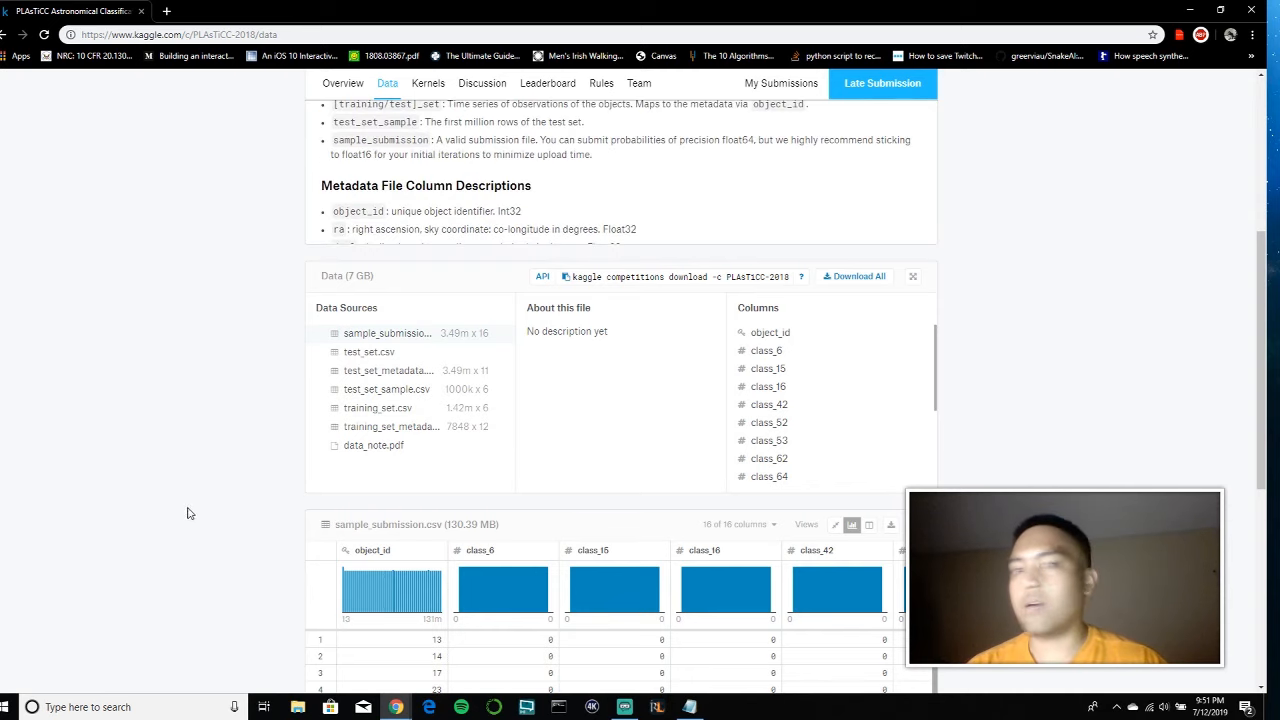
{"action": "scroll", "scroll_direction": "up", "scroll_amount": 3}
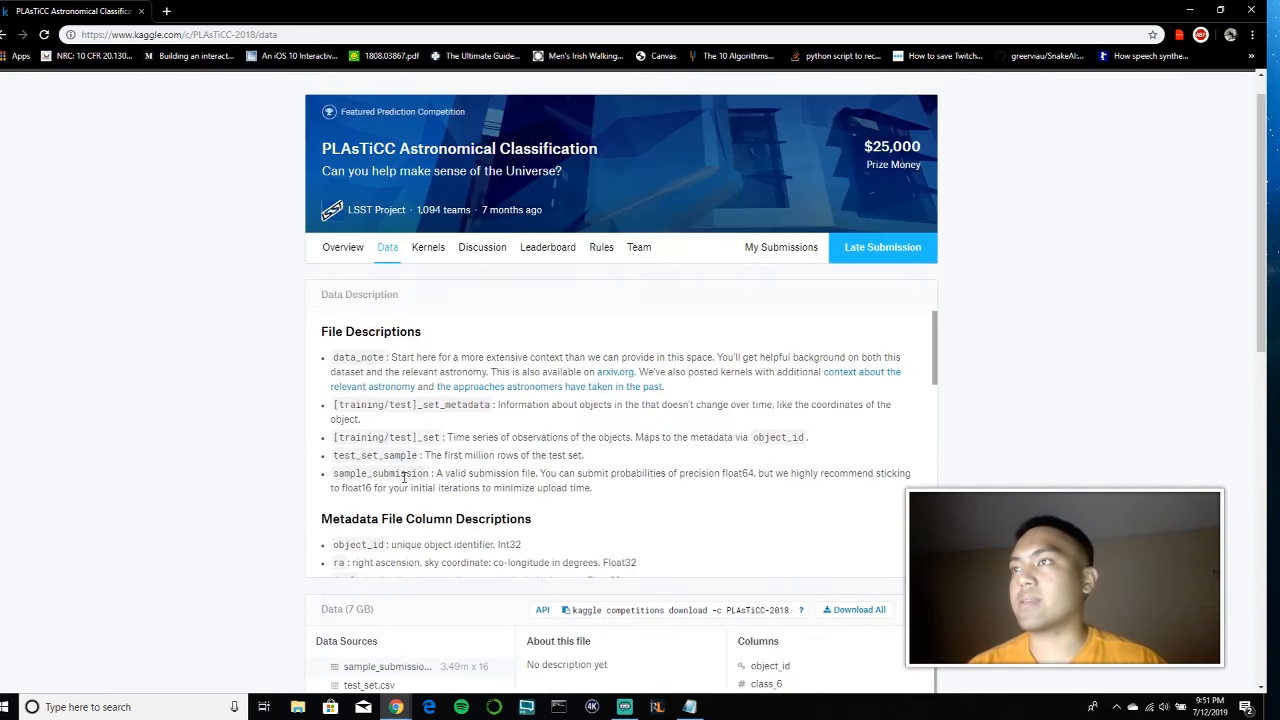
{"action": "scroll", "scroll_direction": "down", "scroll_amount": 3}
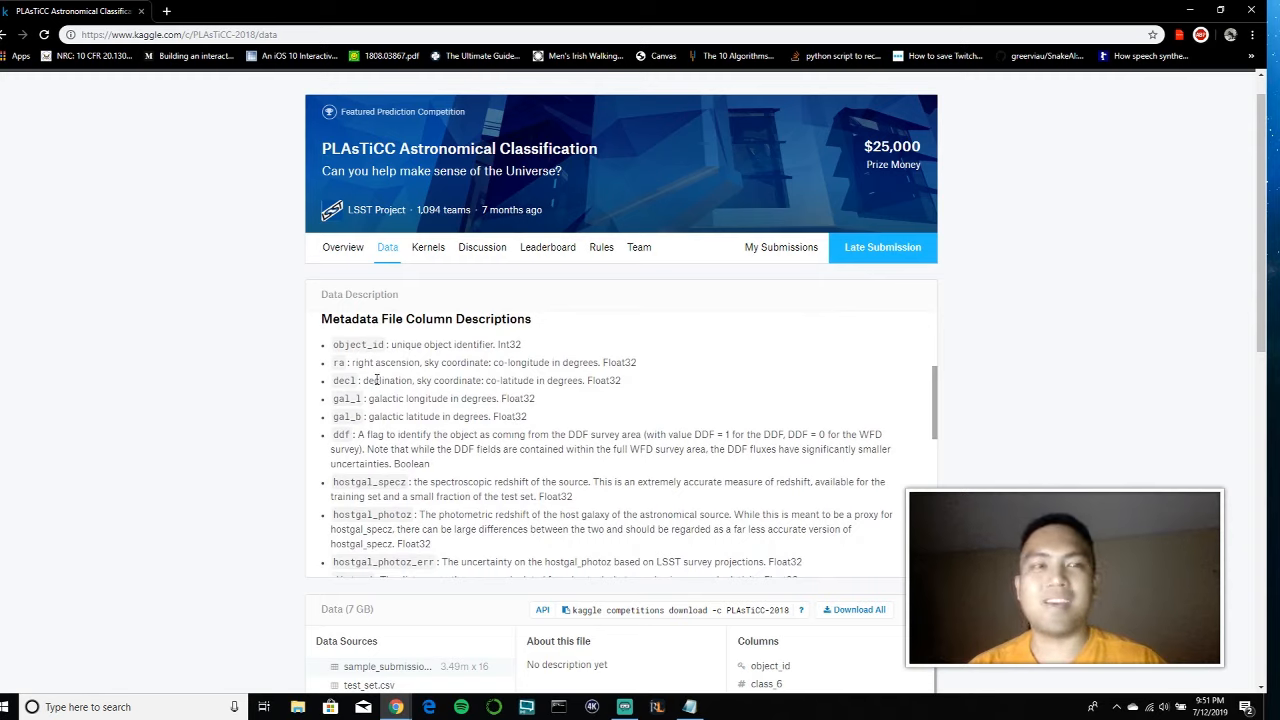
{"action": "mouse_move", "coordinate": [375, 381]}
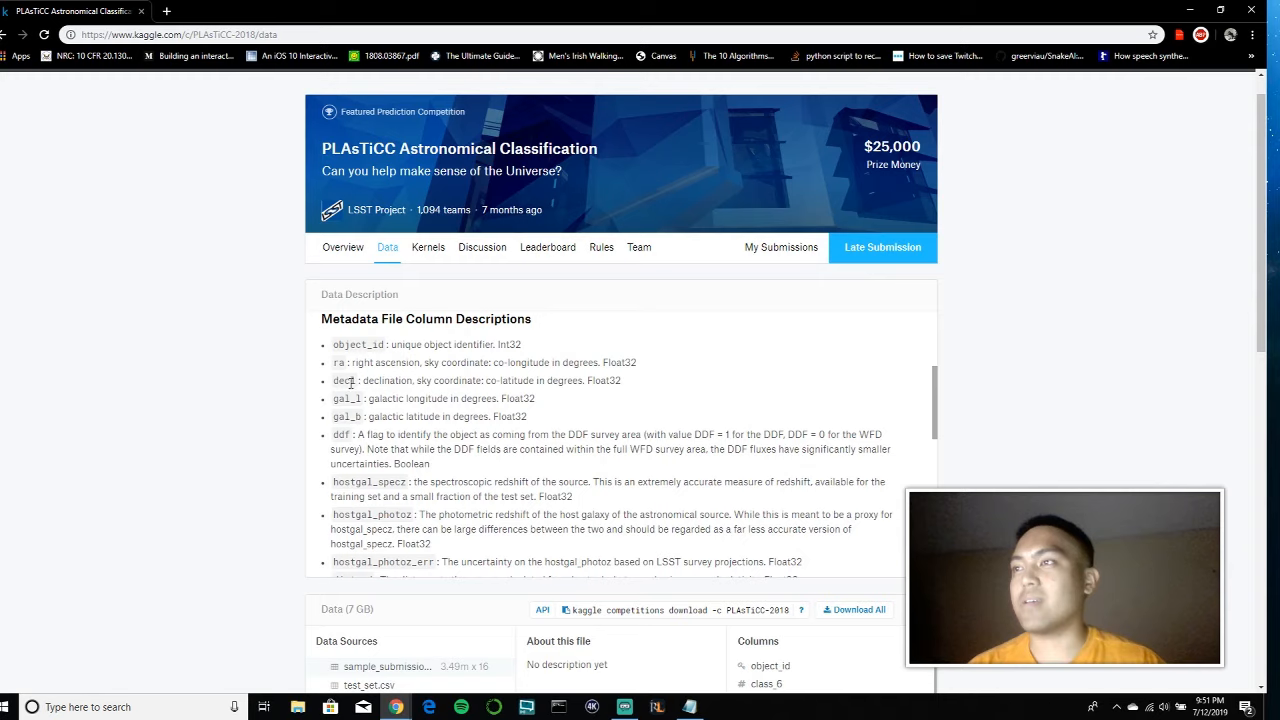
{"action": "mouse_move", "coordinate": [424, 422]}
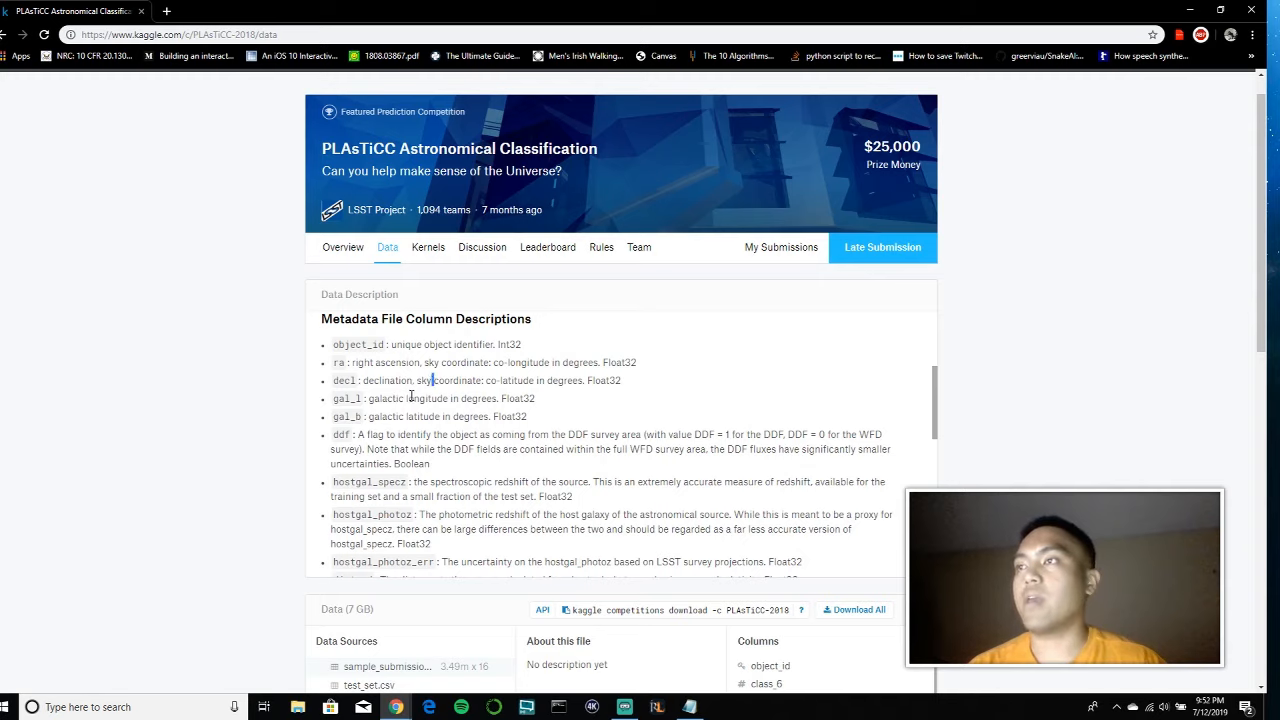
{"action": "mouse_move", "coordinate": [485, 435]}
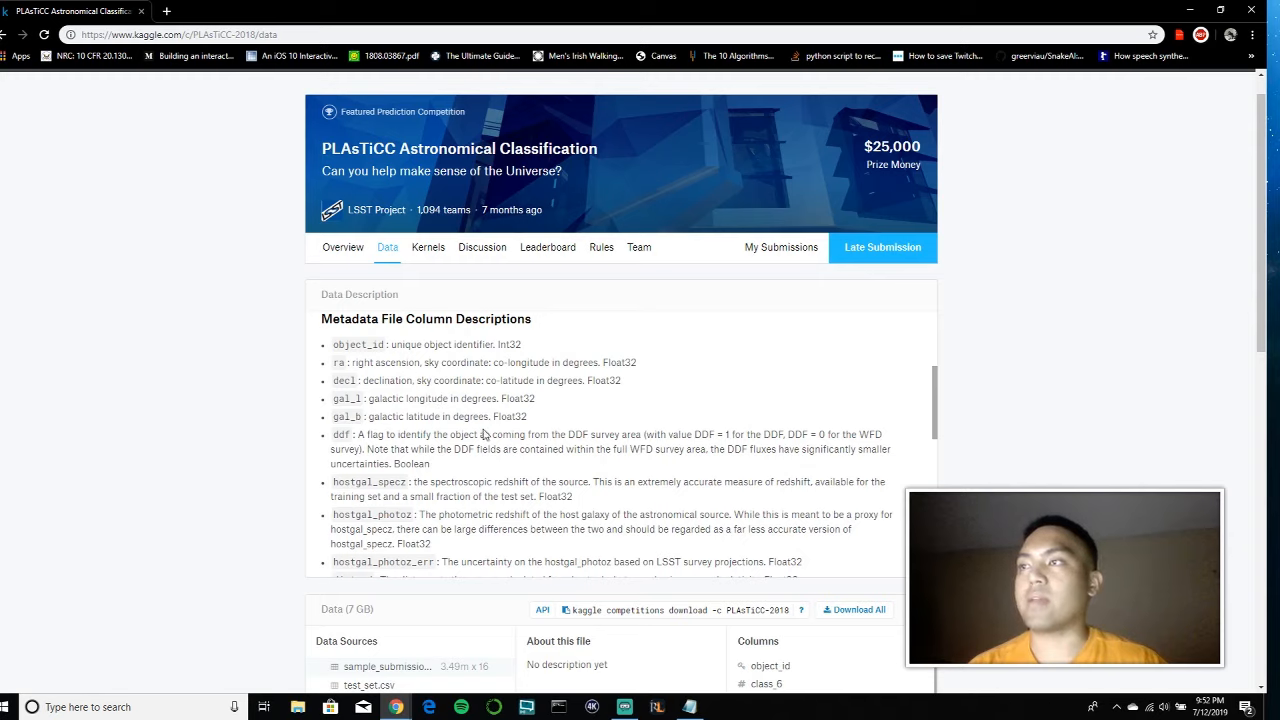
{"action": "mouse_move", "coordinate": [437, 416]}
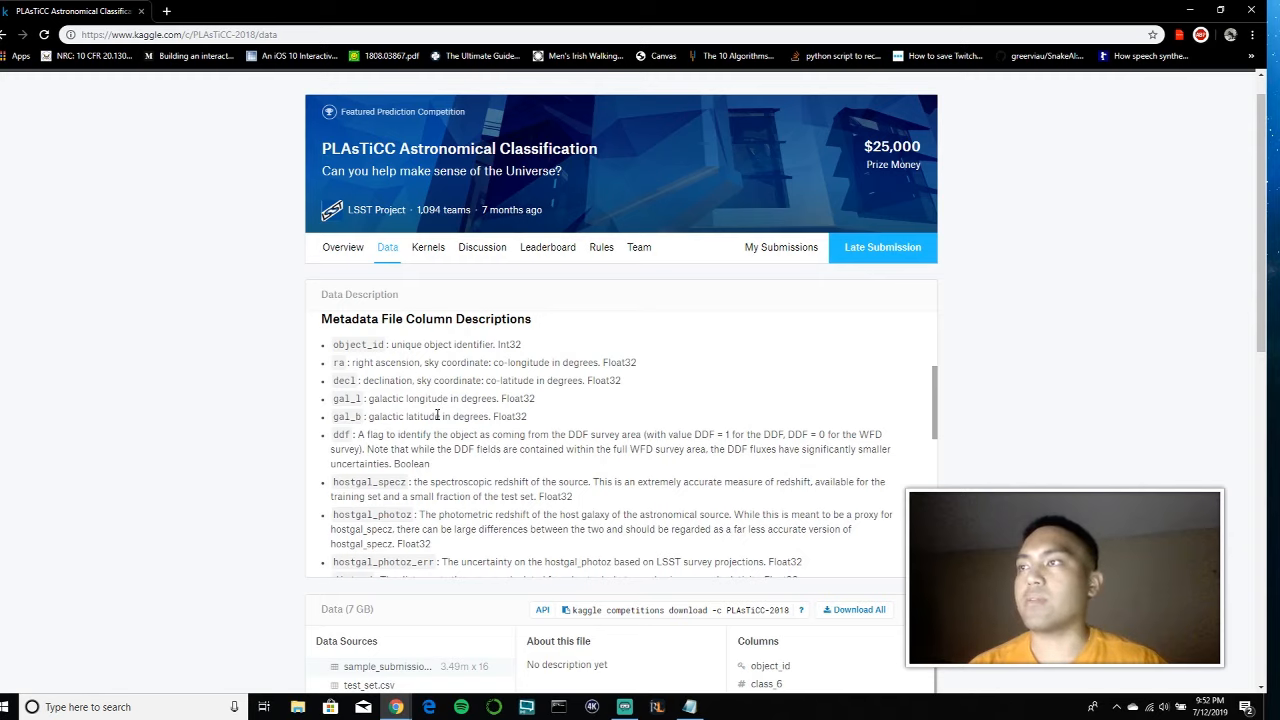
{"action": "mouse_move", "coordinate": [480, 414]}
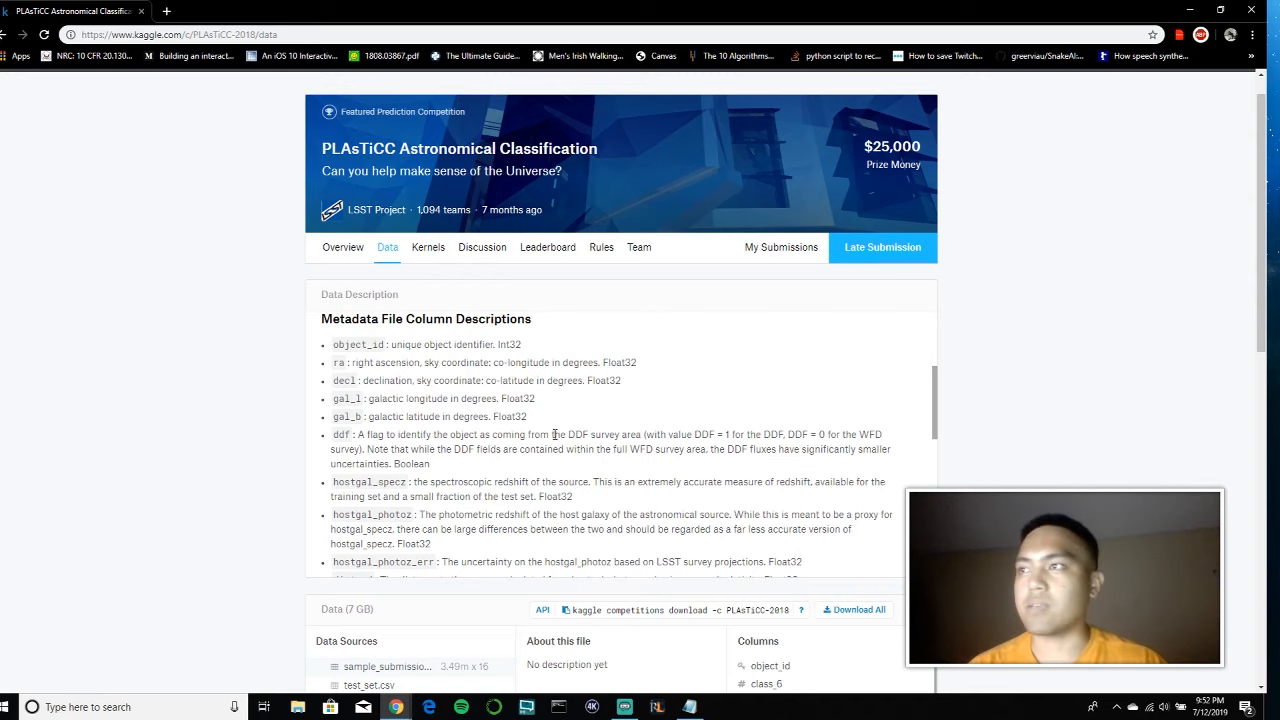
{"action": "scroll", "scroll_direction": "down", "scroll_amount": 3}
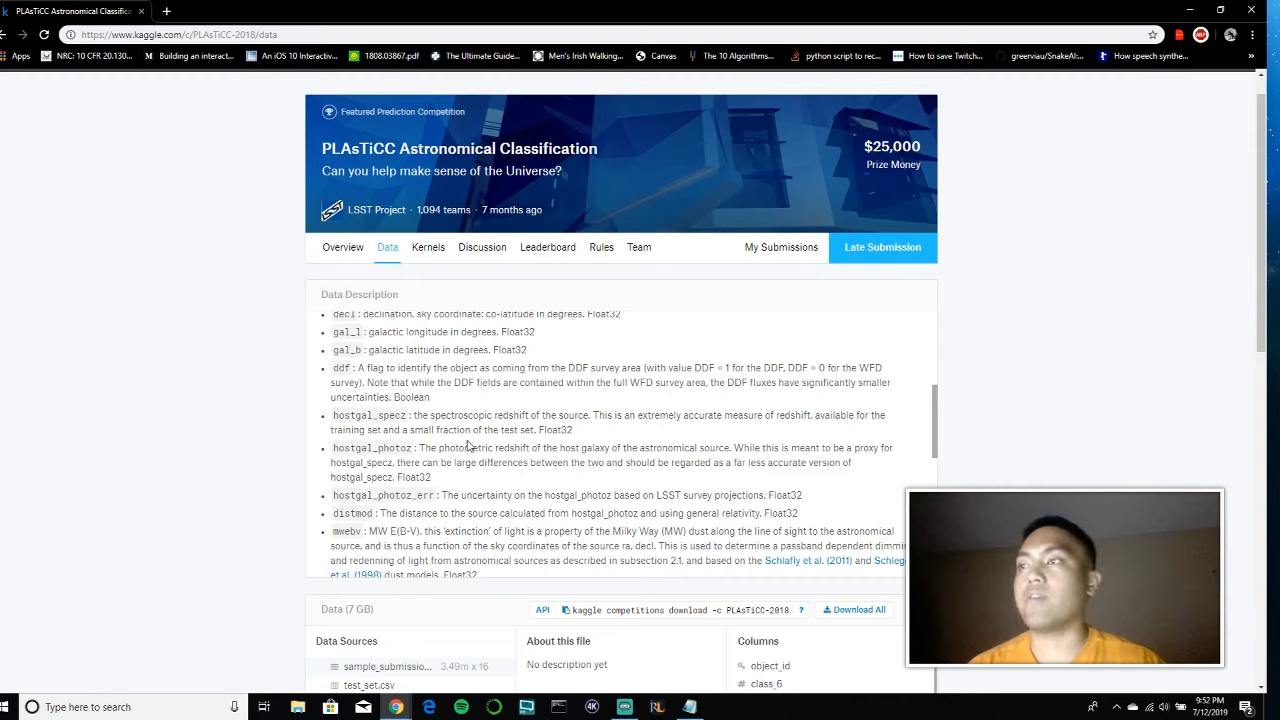
{"action": "mouse_move", "coordinate": [583, 430]}
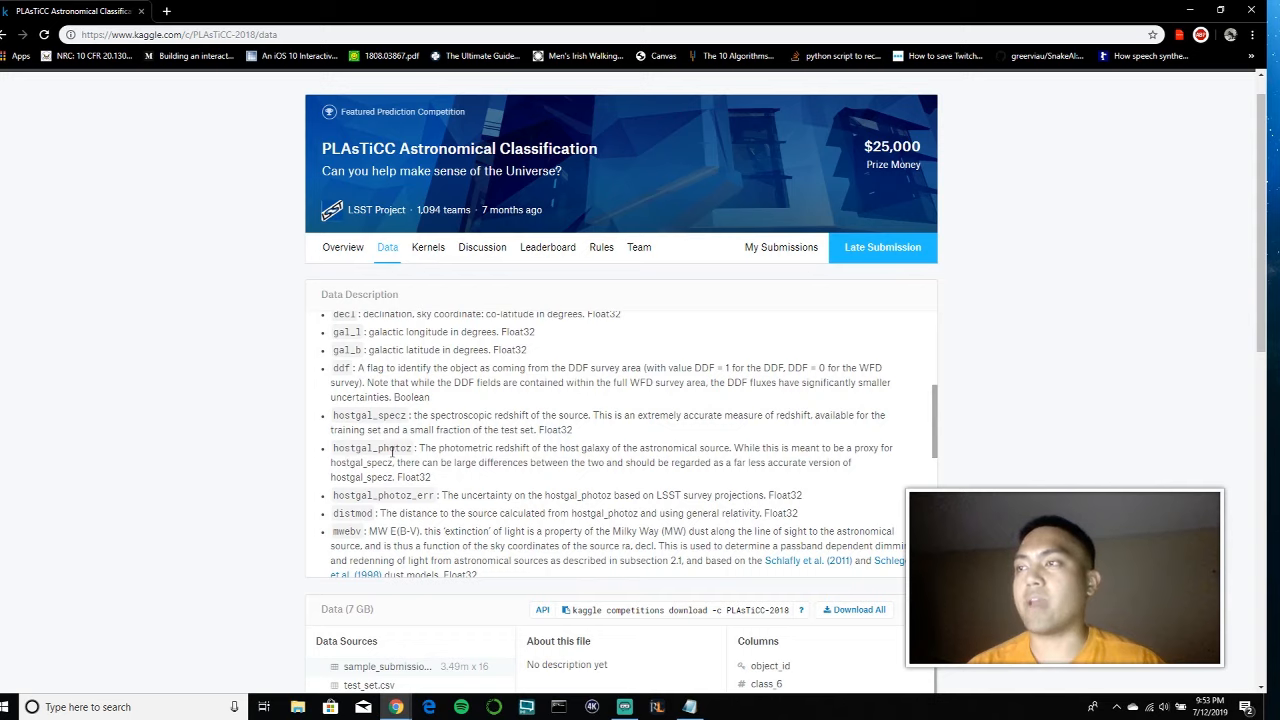
{"action": "left_click_drag", "start_coordinate": [333, 447], "coordinate": [430, 477]}
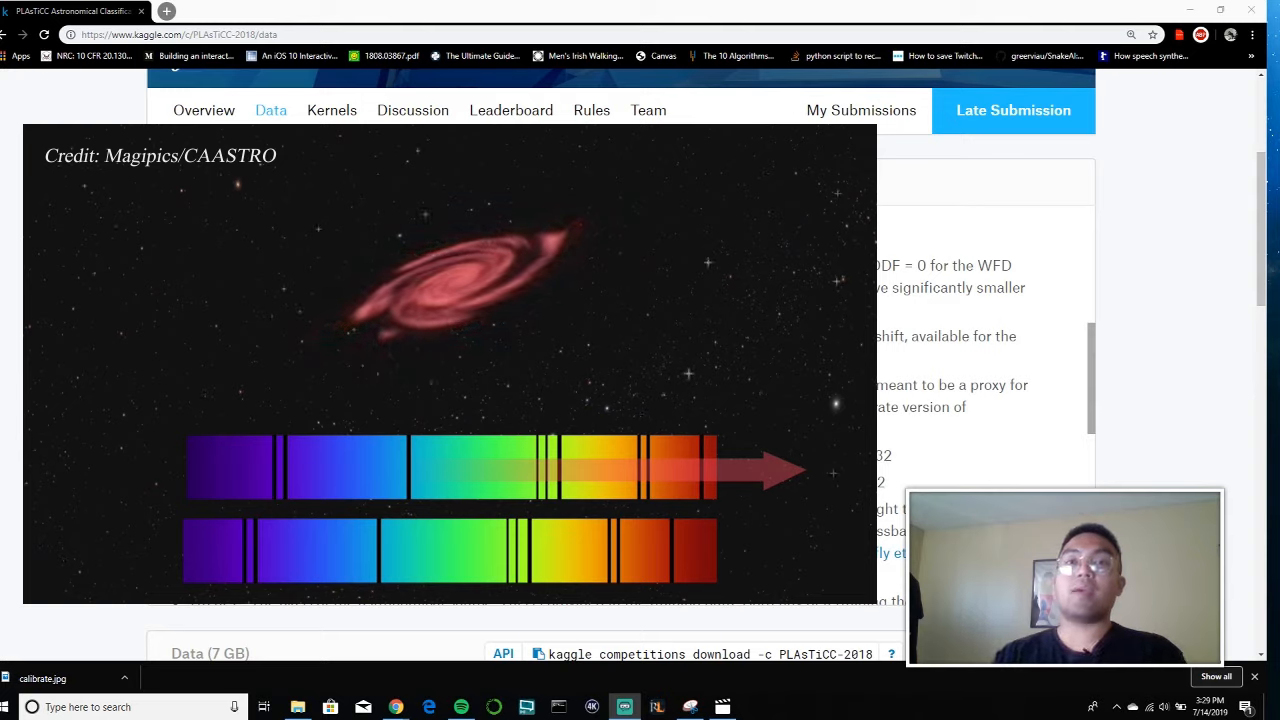
{"action": "scroll", "scroll_direction": "down", "scroll_amount": 3}
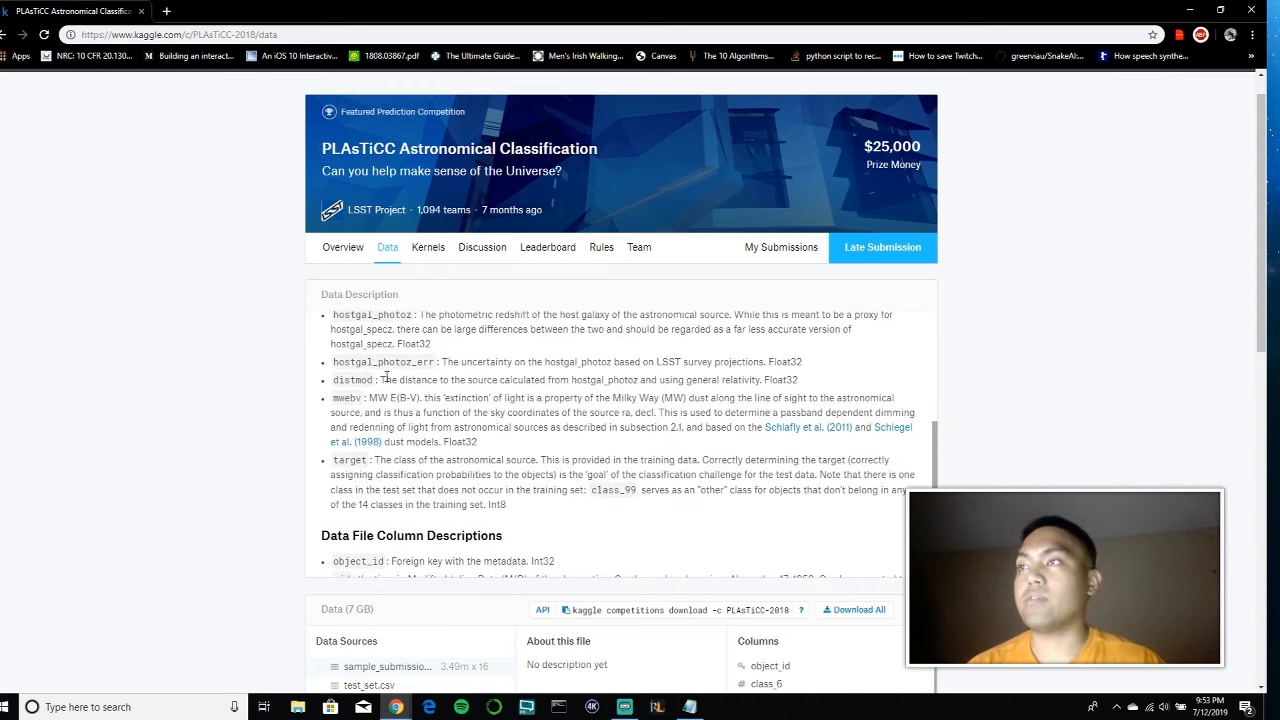
Highlight 'err' in hostgal_photoz_err, then read mwebv and target up to Data File Column Descriptions
{"action": "double_click", "coordinate": [420, 361]}
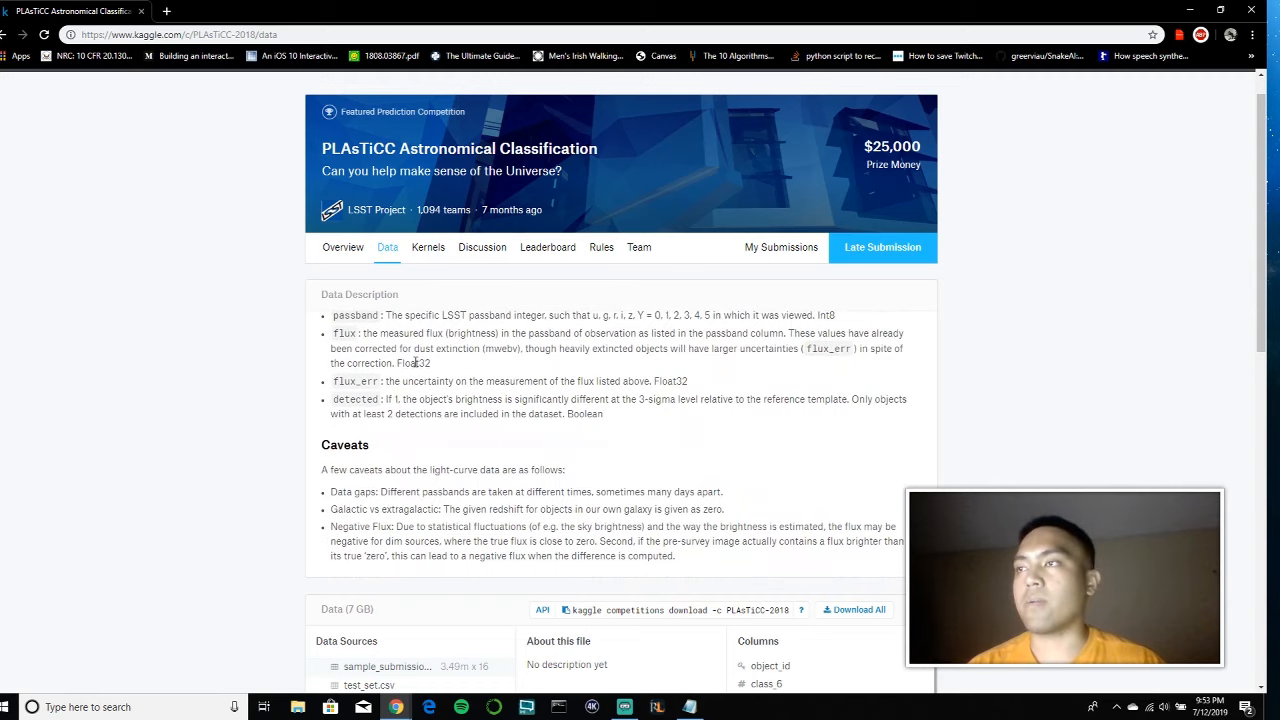
{"action": "mouse_move", "coordinate": [352, 430]}
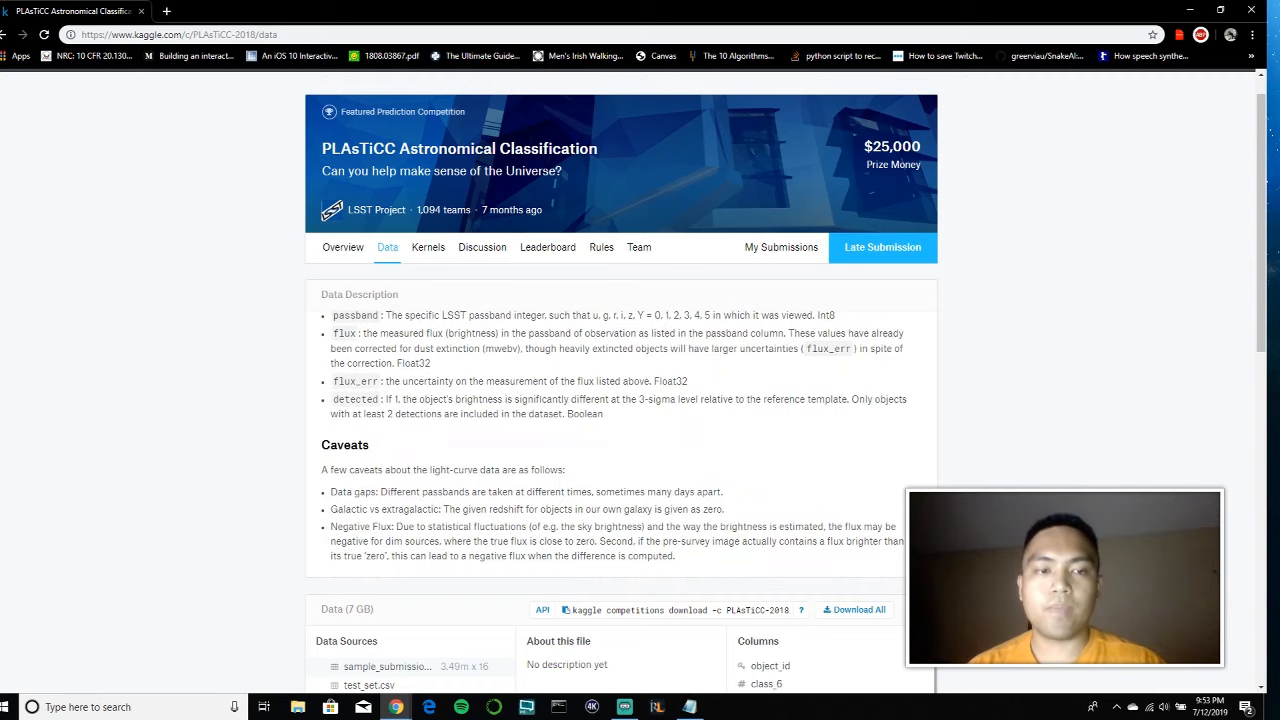
{"action": "scroll", "scroll_direction": "up", "scroll_amount": 3}
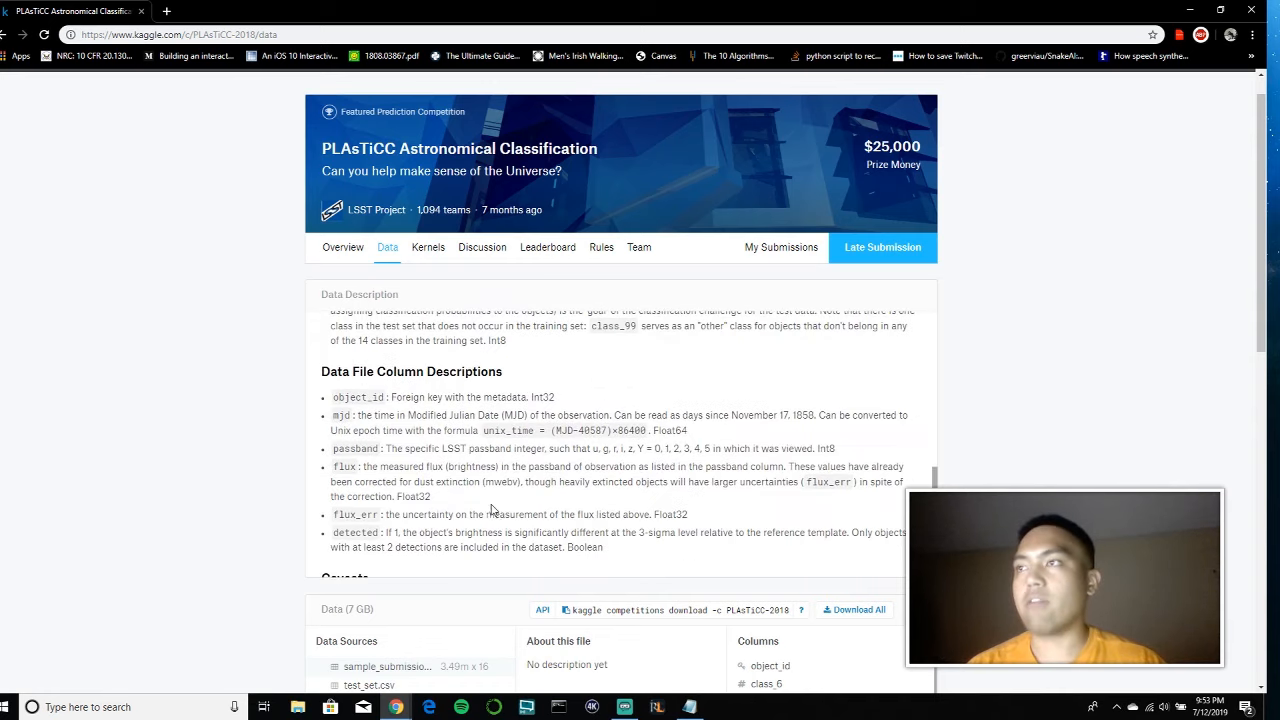
{"action": "scroll", "scroll_direction": "down", "scroll_amount": 3}
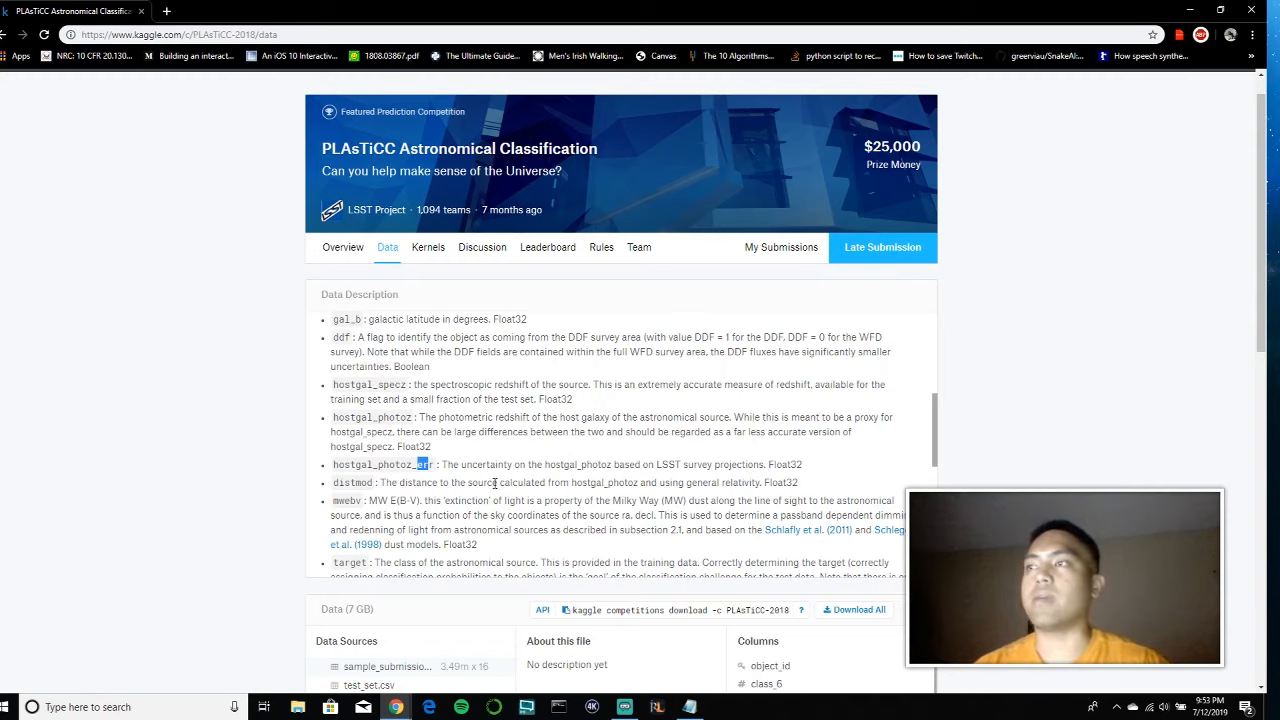
{"action": "mouse_move", "coordinate": [483, 515]}
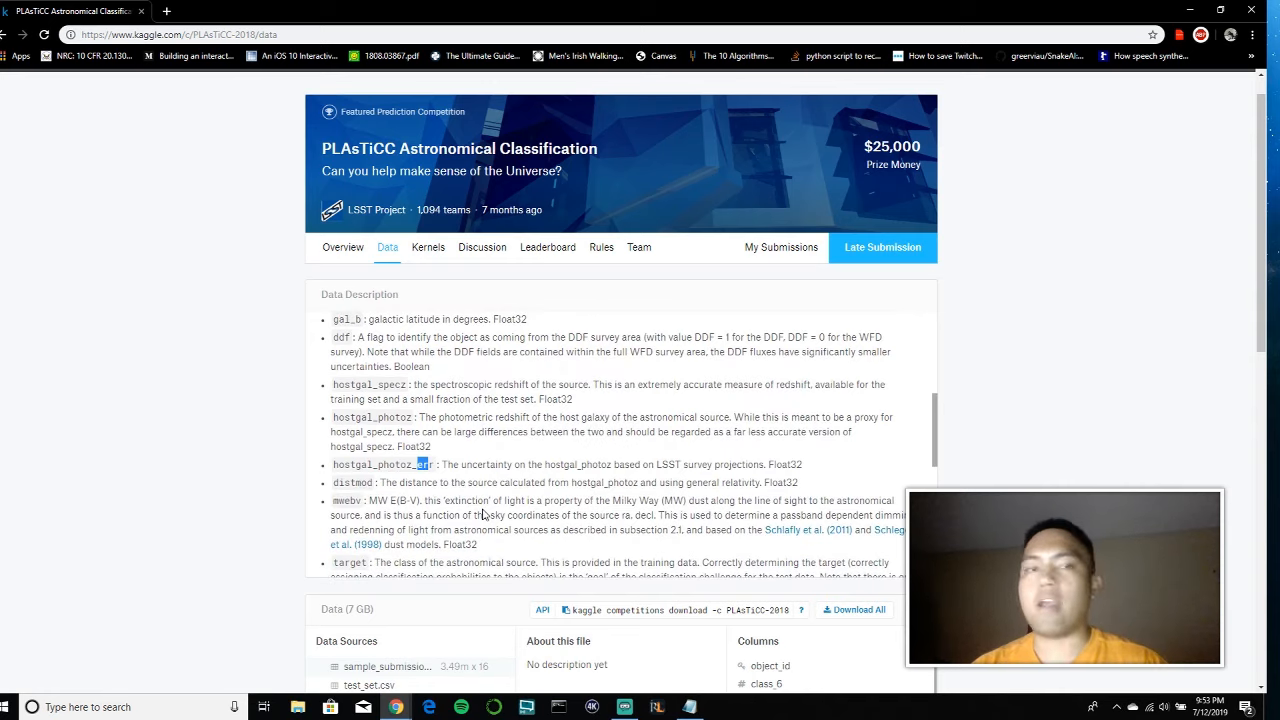
{"action": "mouse_move", "coordinate": [483, 510]}
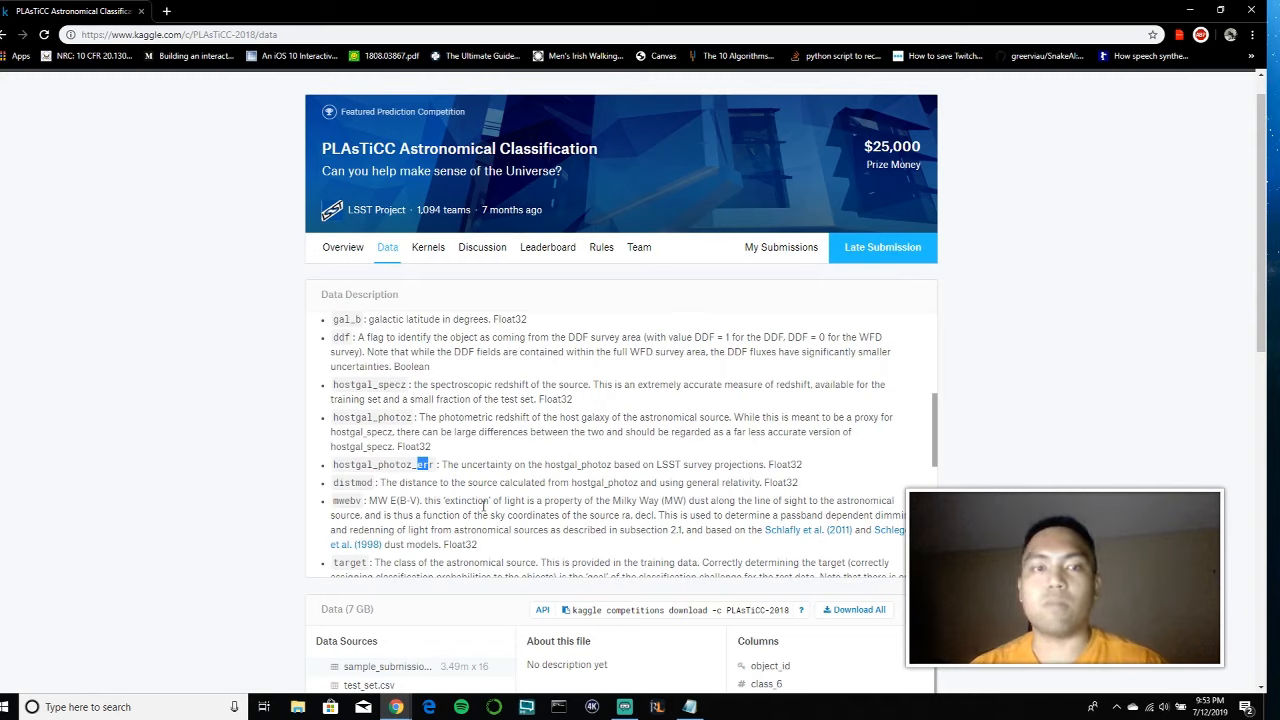
{"action": "mouse_move", "coordinate": [46, 492]}
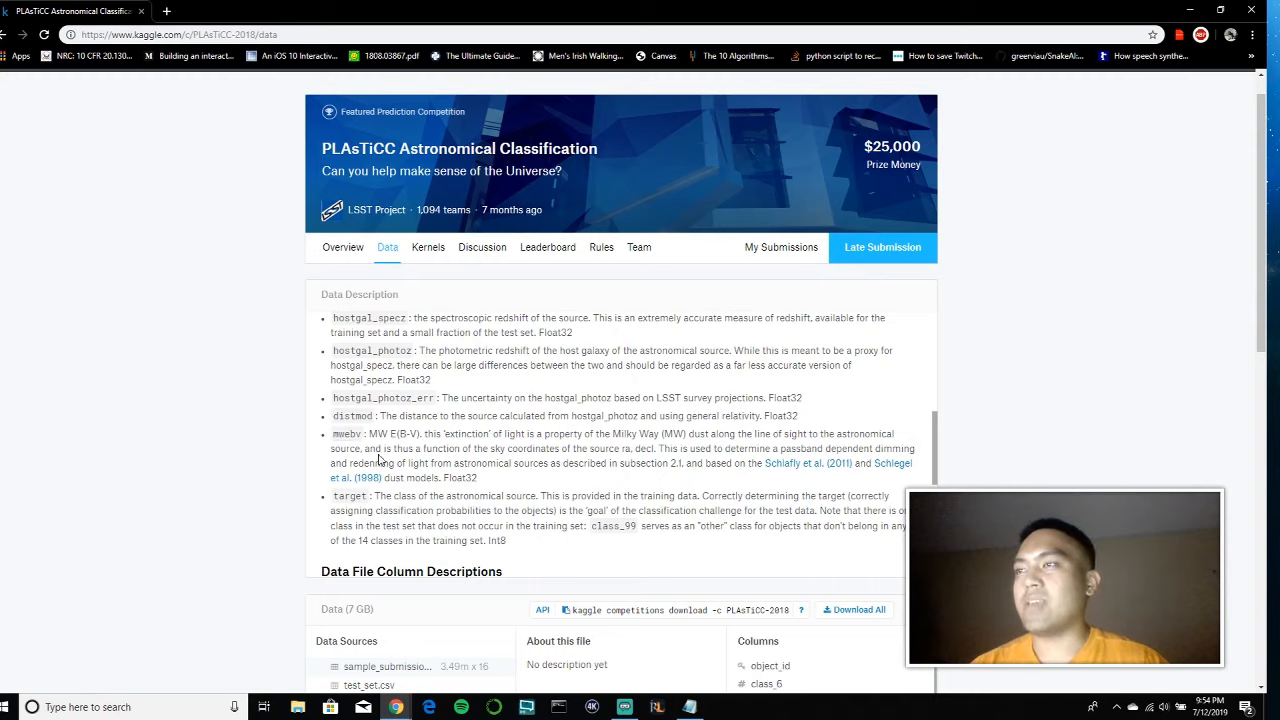
{"action": "mouse_move", "coordinate": [463, 430]}
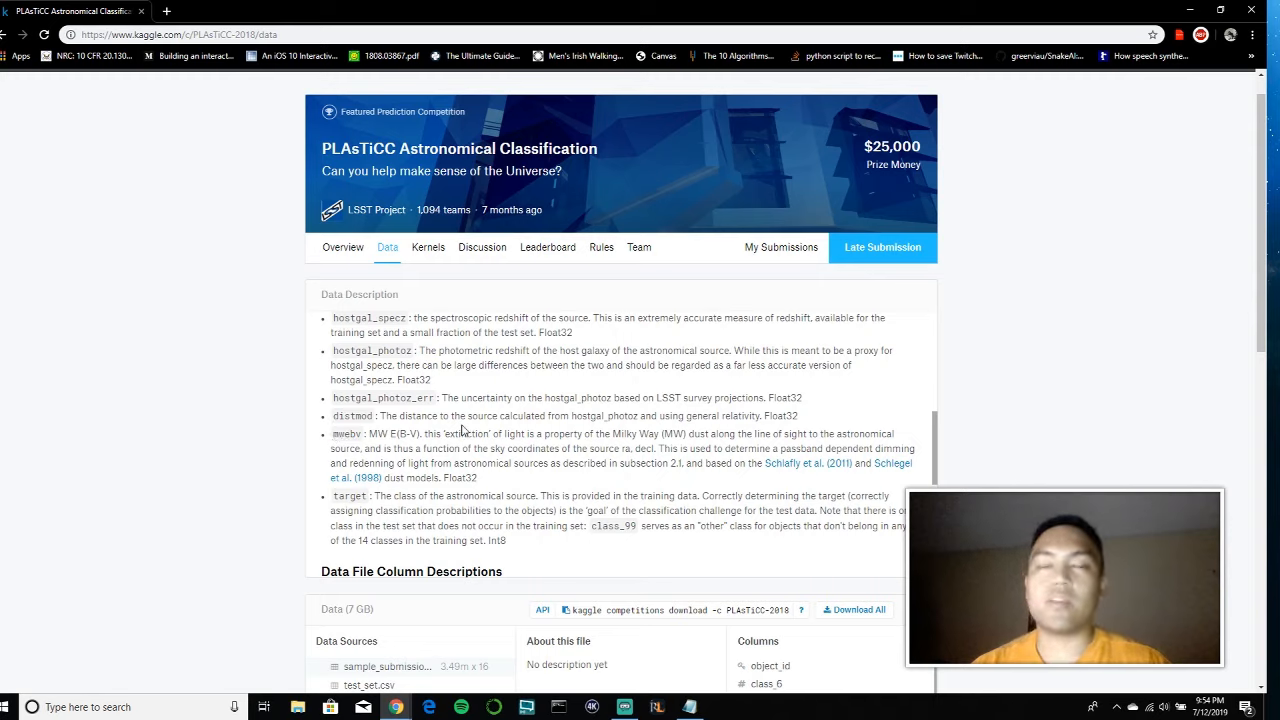
{"action": "mouse_move", "coordinate": [284, 414]}
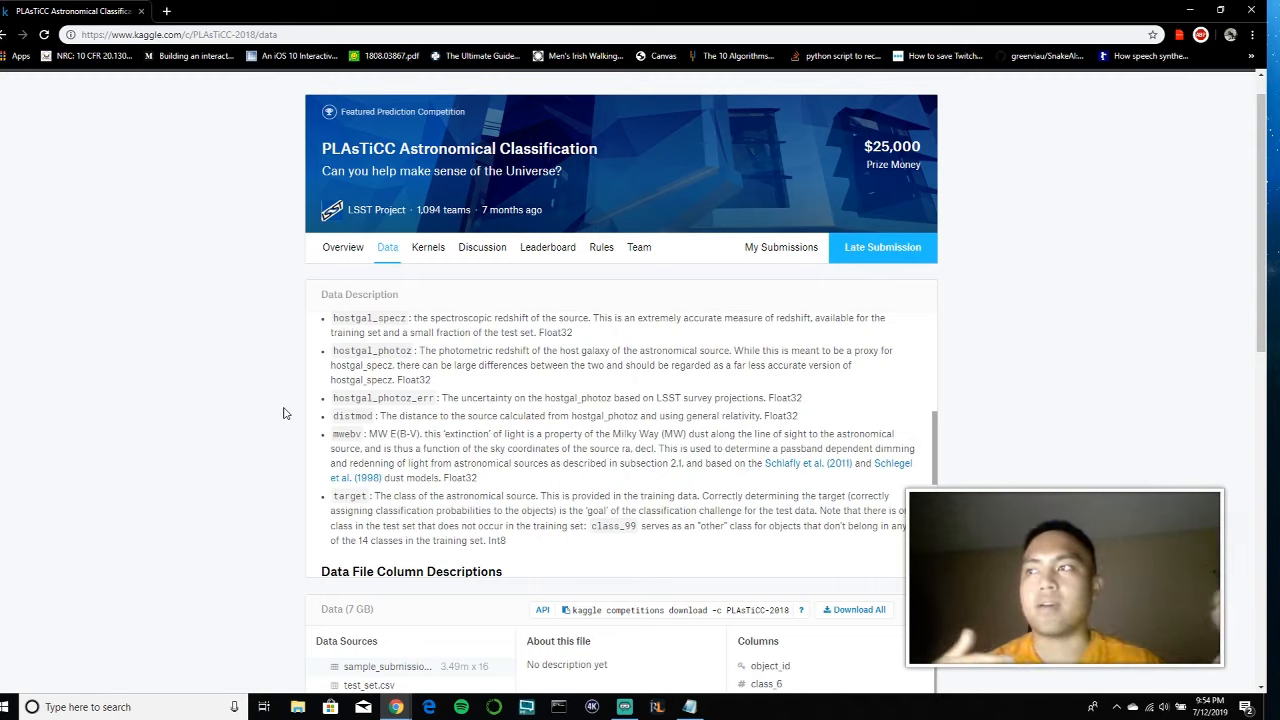
{"action": "mouse_move", "coordinate": [407, 69]}
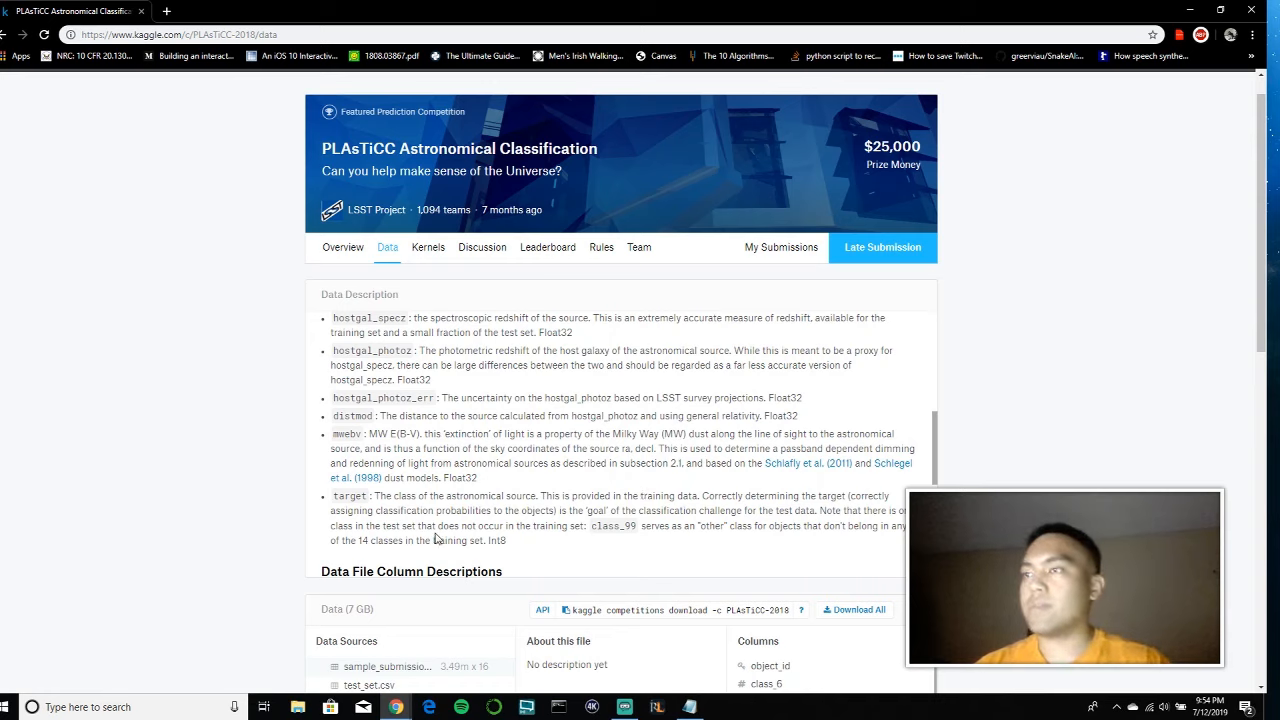
{"action": "scroll", "scroll_direction": "down", "scroll_amount": 3}
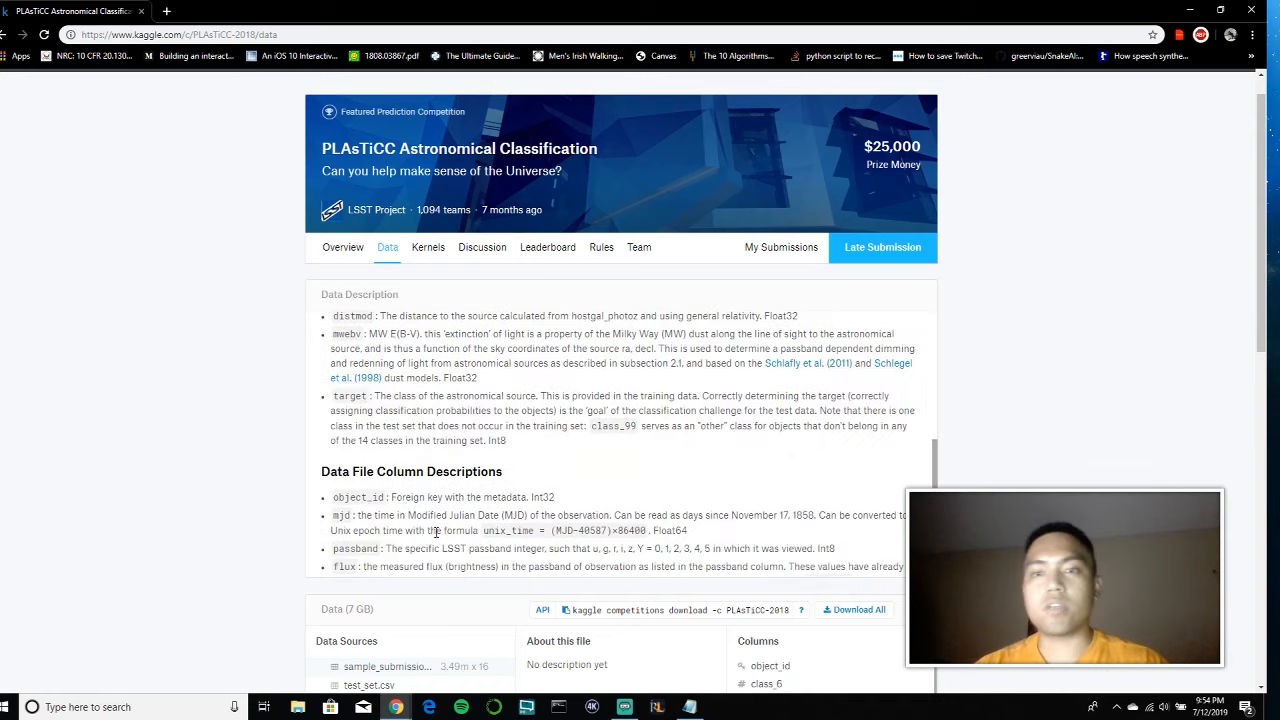
Read object_id, mjd, passband, flux, flux_err and detected descriptions, stopping at Caveats
{"action": "scroll", "scroll_direction": "down", "scroll_amount": 3}
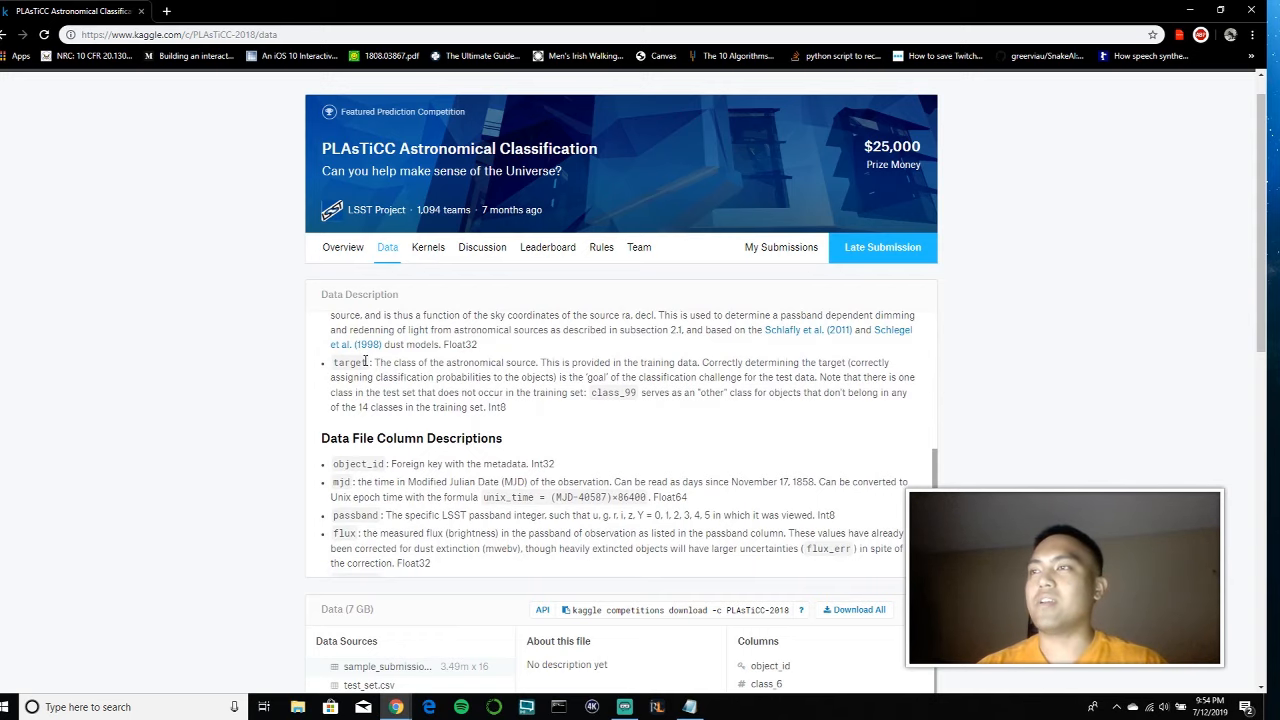
{"action": "scroll", "scroll_direction": "down", "scroll_amount": 3}
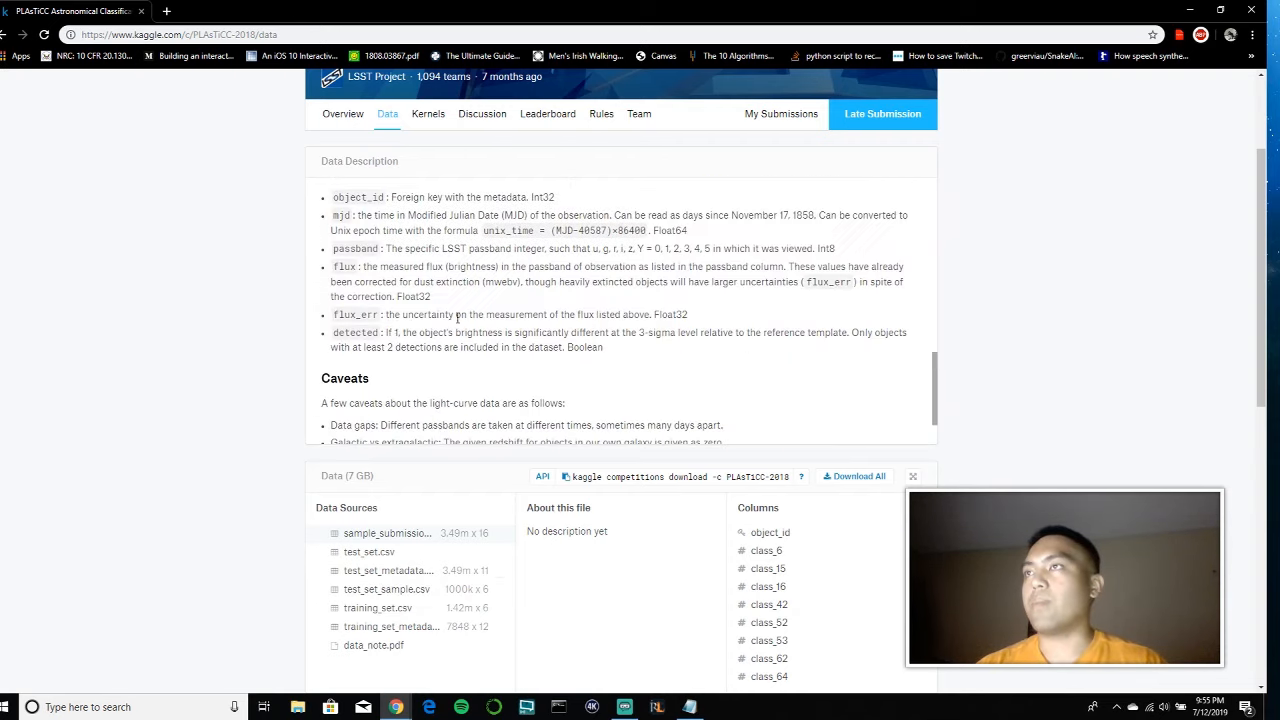
{"action": "scroll", "scroll_direction": "up", "scroll_amount": 3}
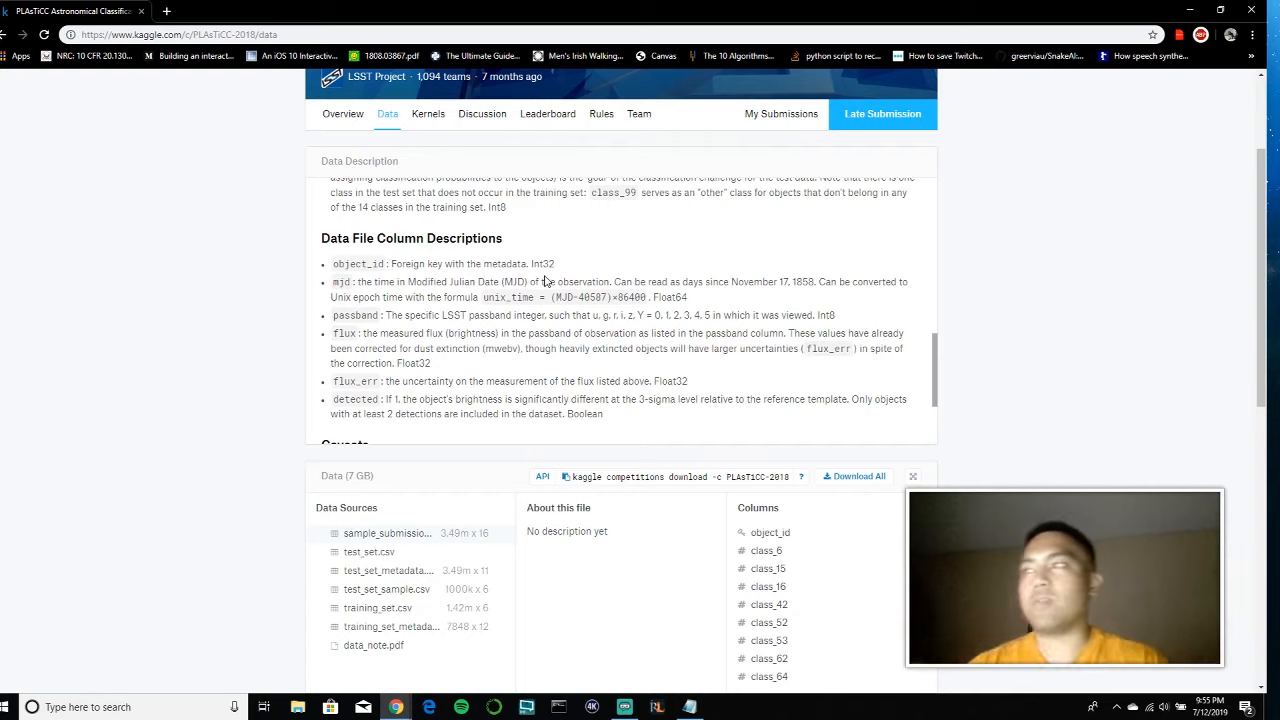
{"action": "mouse_move", "coordinate": [575, 316]}
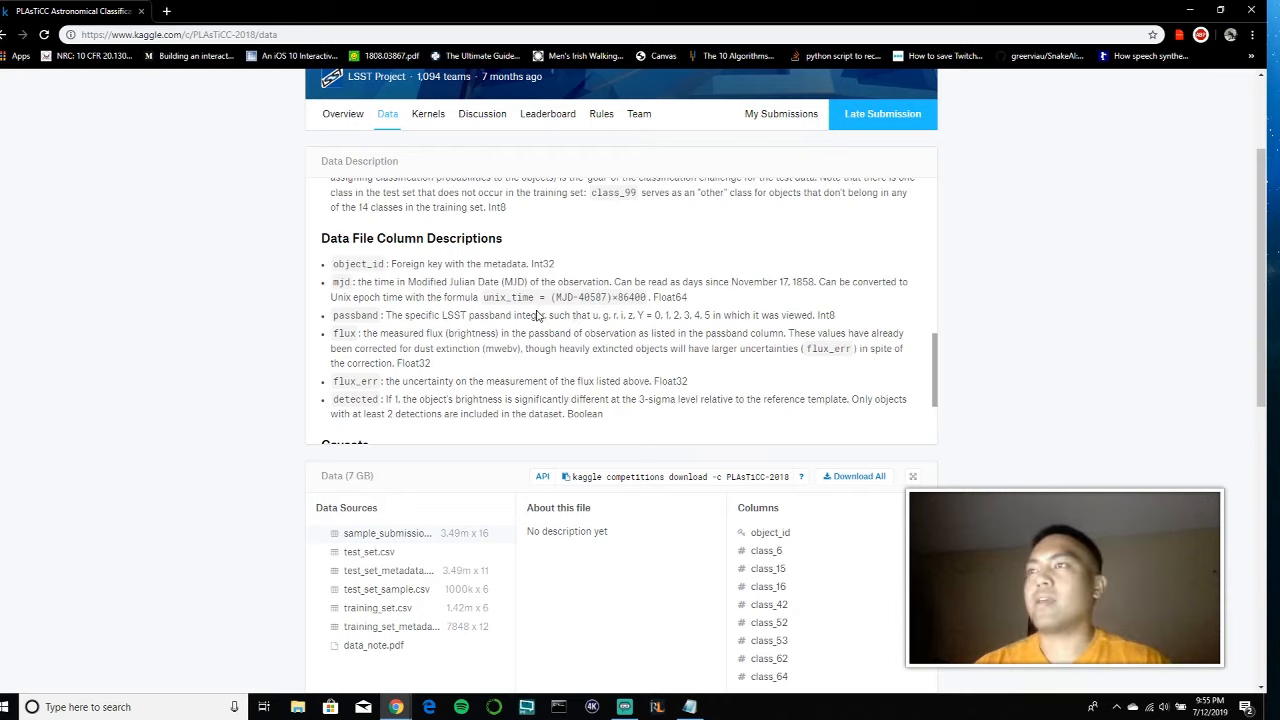
{"action": "mouse_move", "coordinate": [458, 314]}
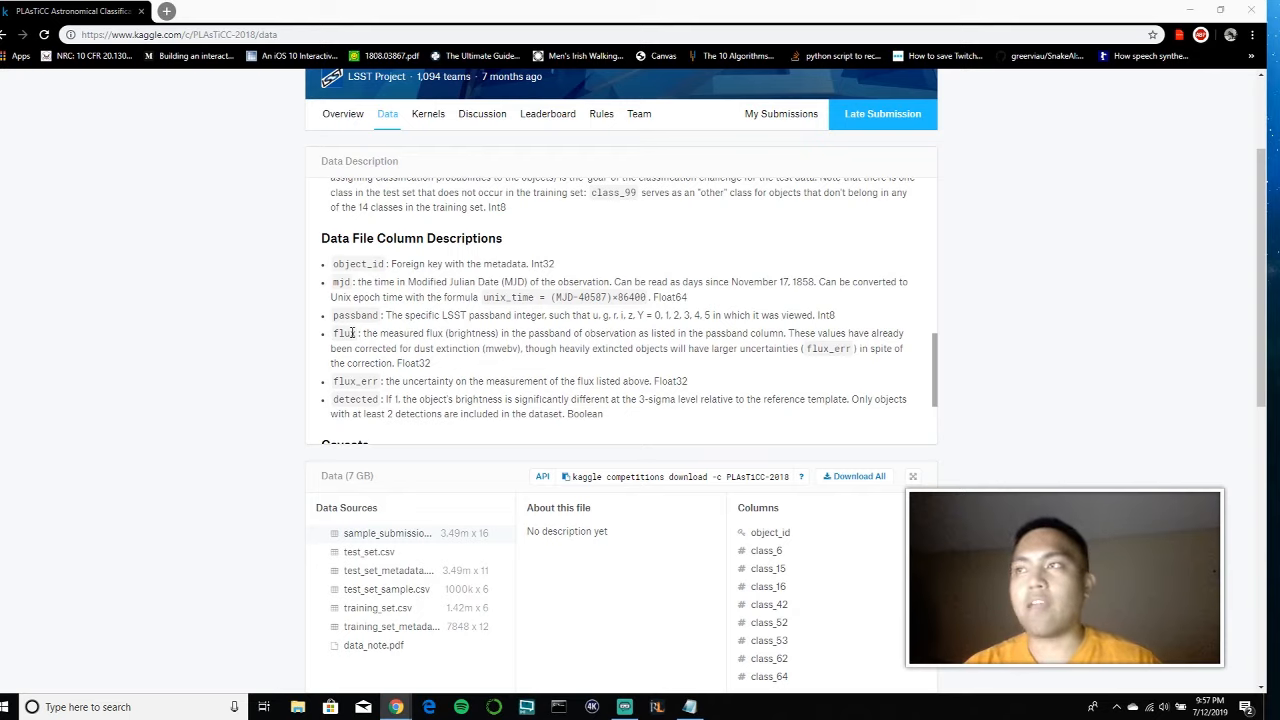
{"action": "mouse_move", "coordinate": [200, 290]}
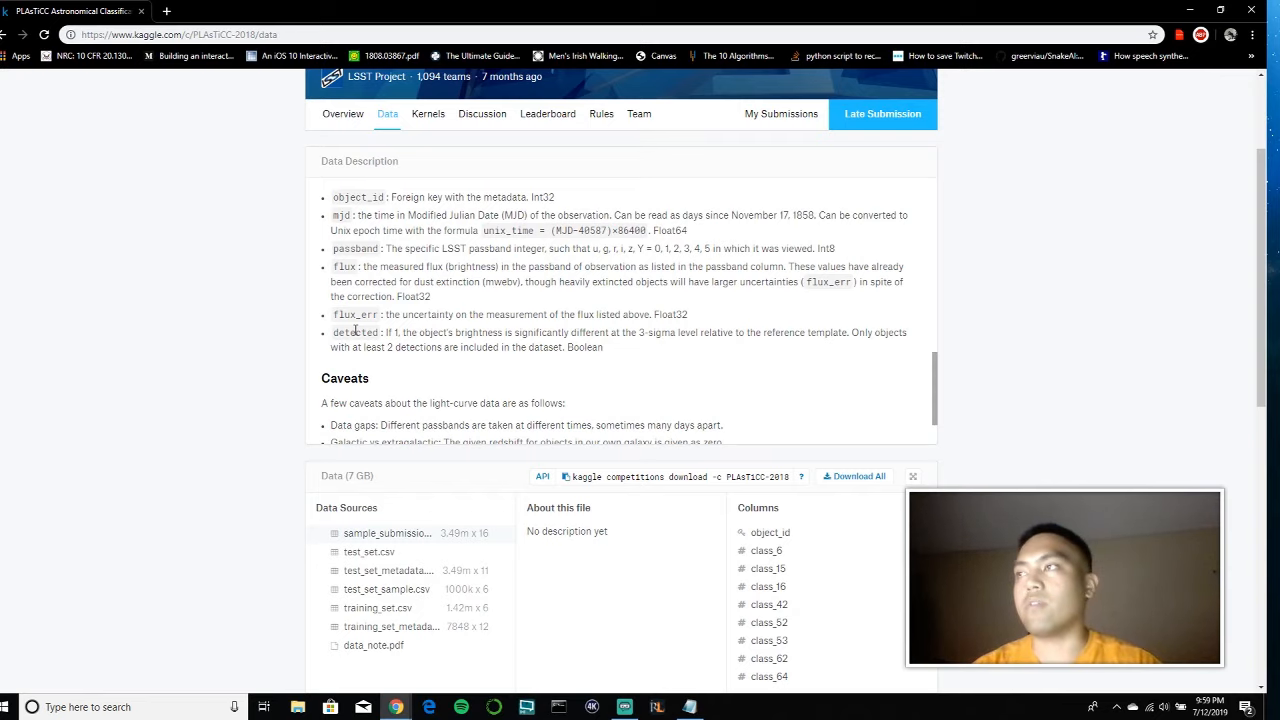
{"action": "scroll", "scroll_direction": "down", "scroll_amount": 3}
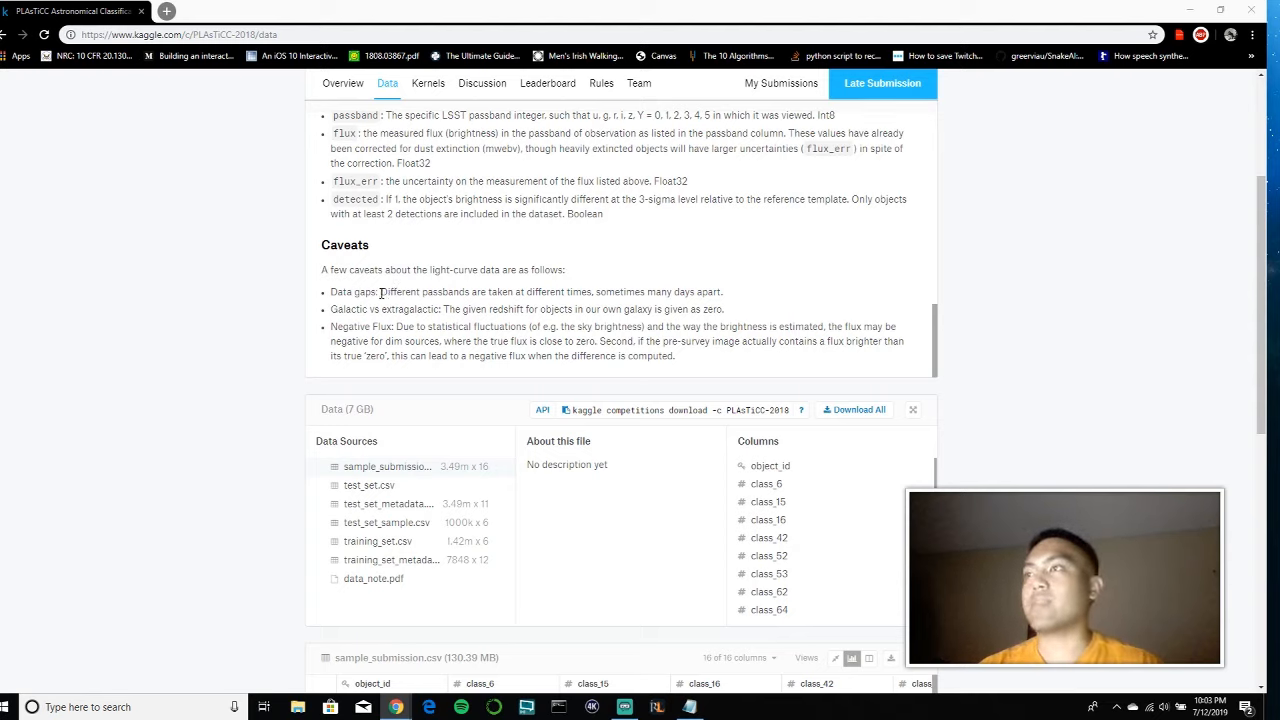
{"action": "mouse_move", "coordinate": [737, 311]}
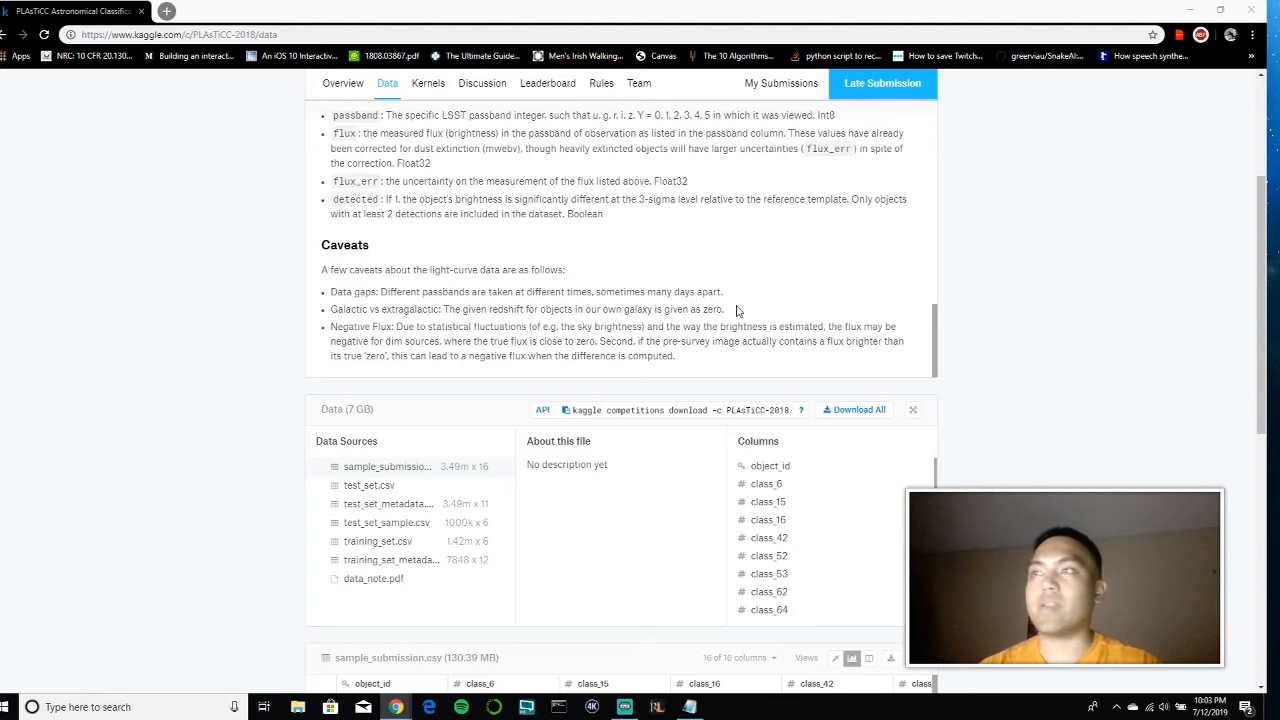
{"action": "mouse_move", "coordinate": [565, 270]}
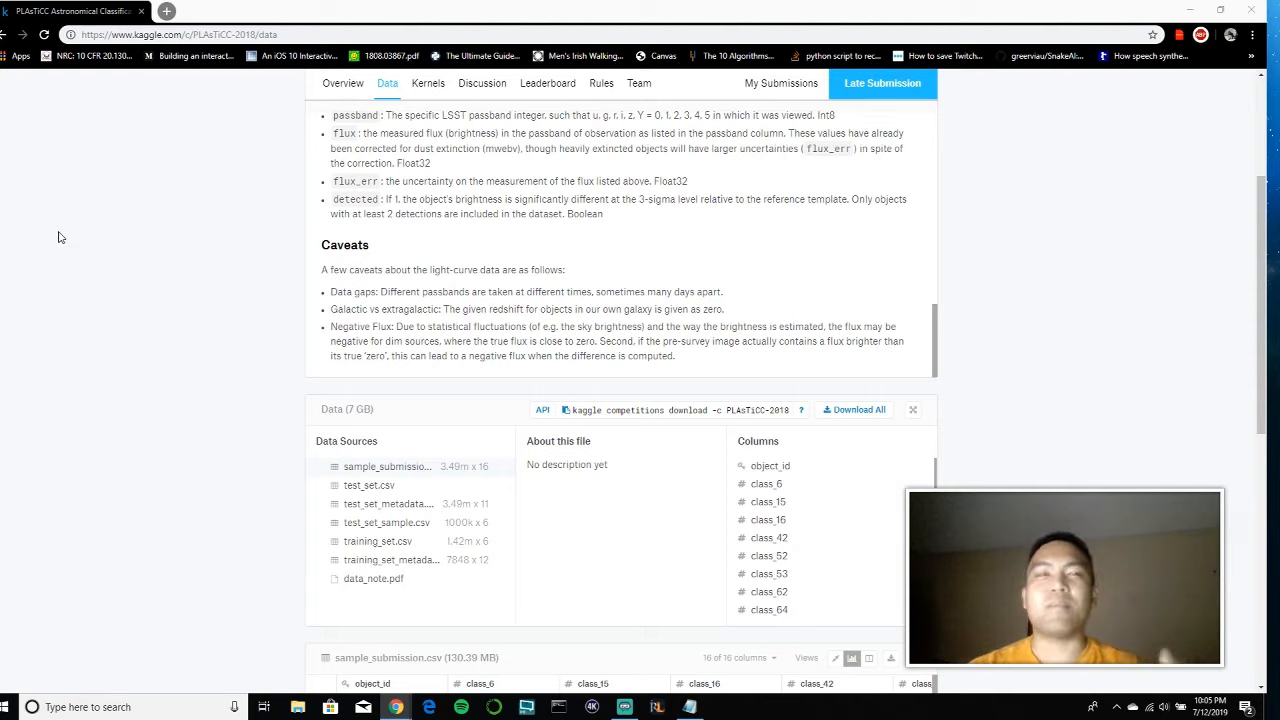
{"action": "mouse_move", "coordinate": [38, 243]}
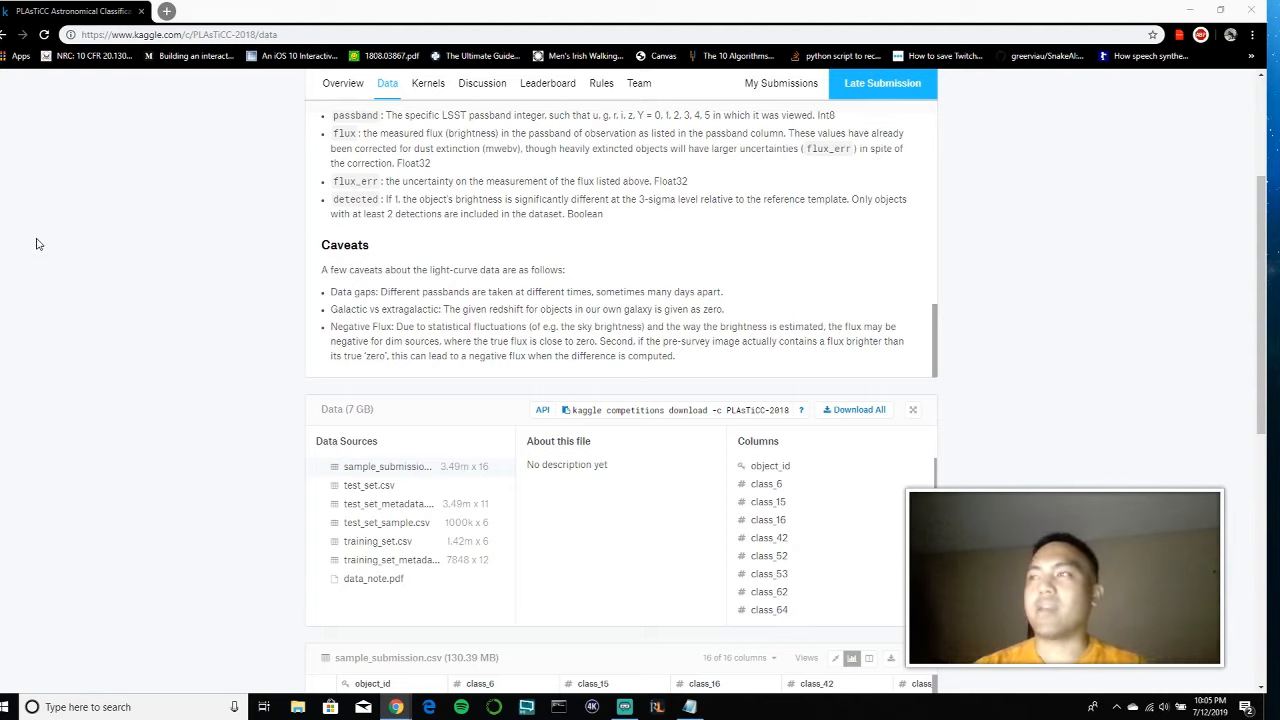